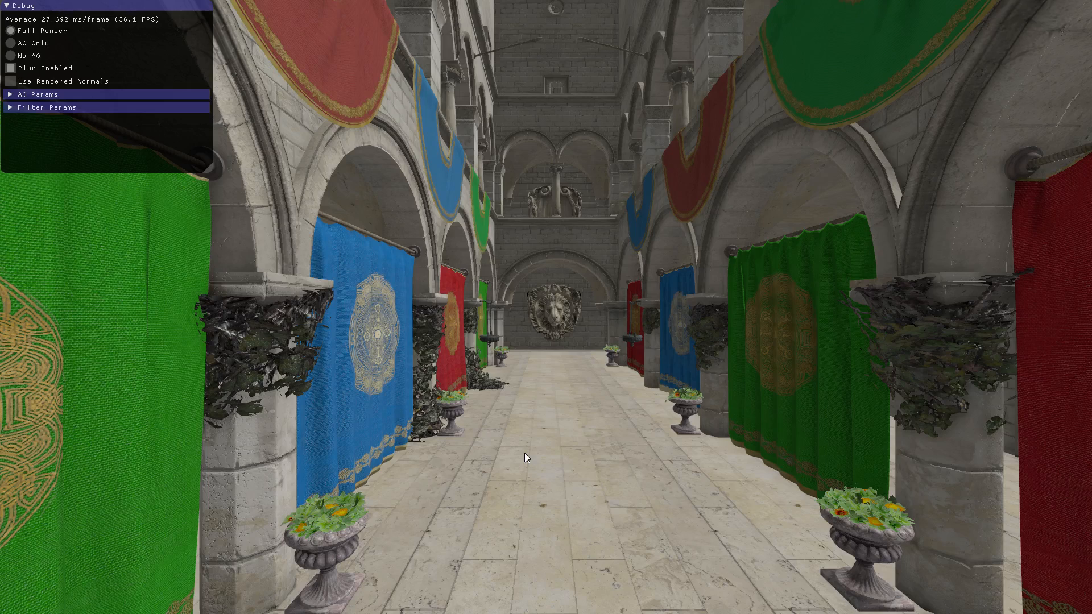
{"action": "mouse_move", "coordinate": [397, 298]}
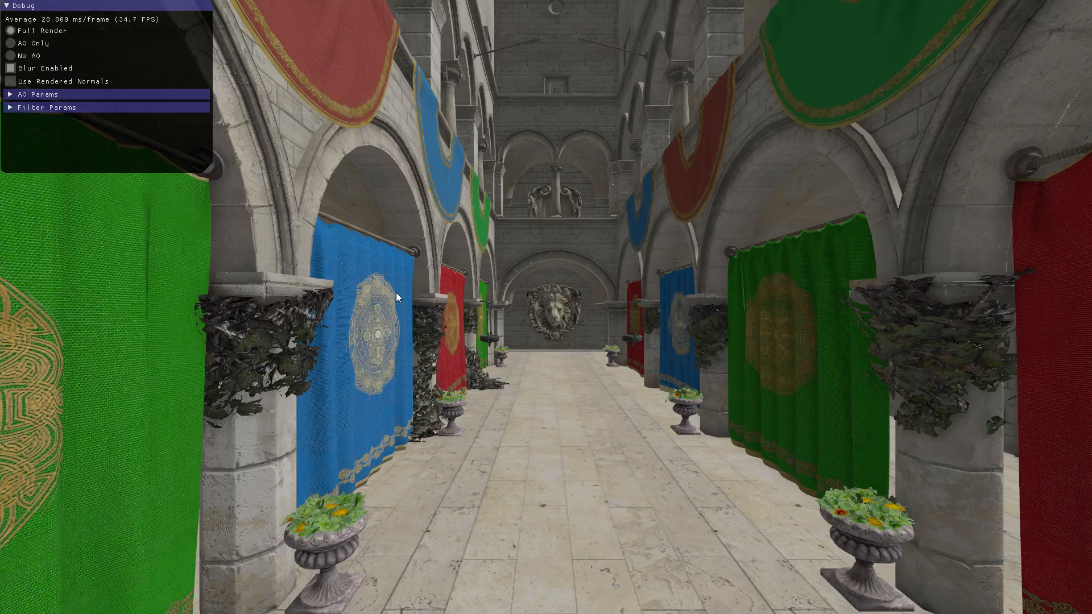
{"action": "mouse_move", "coordinate": [453, 307]}
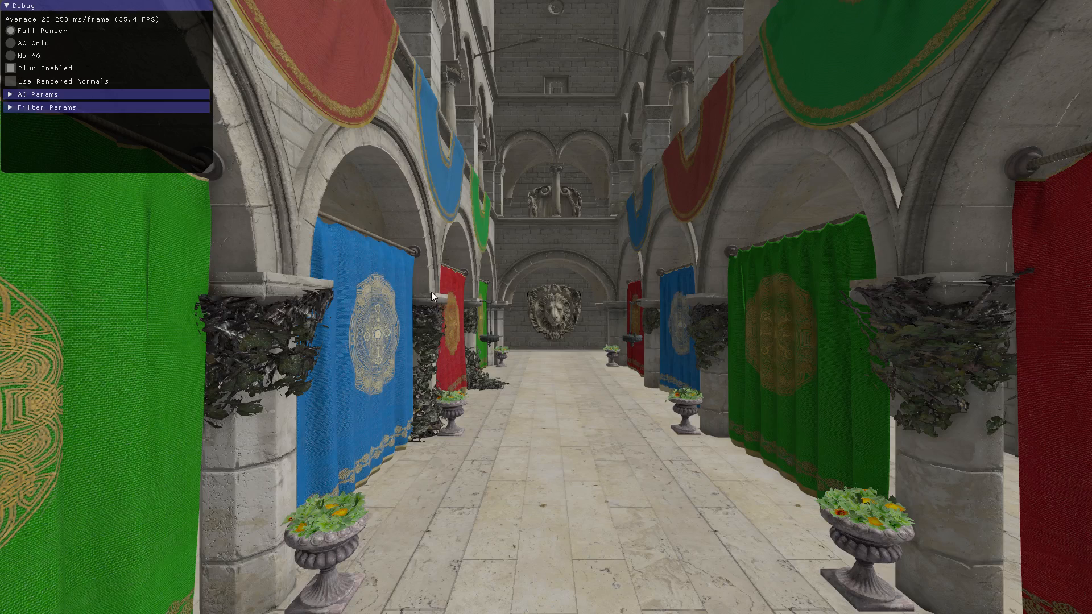
{"action": "mouse_move", "coordinate": [705, 234]}
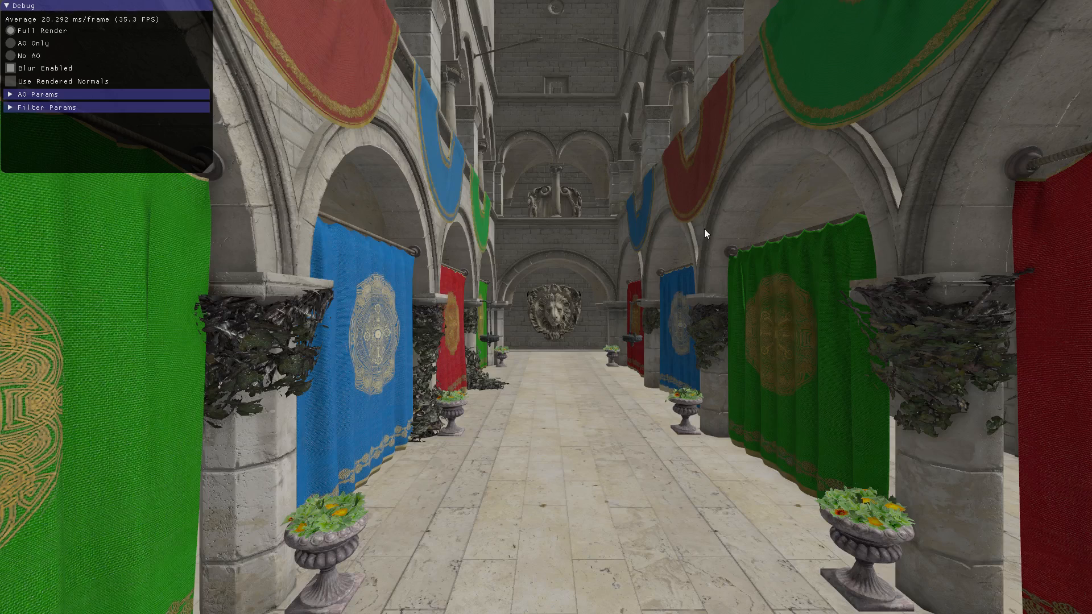
{"action": "mouse_move", "coordinate": [613, 461]}
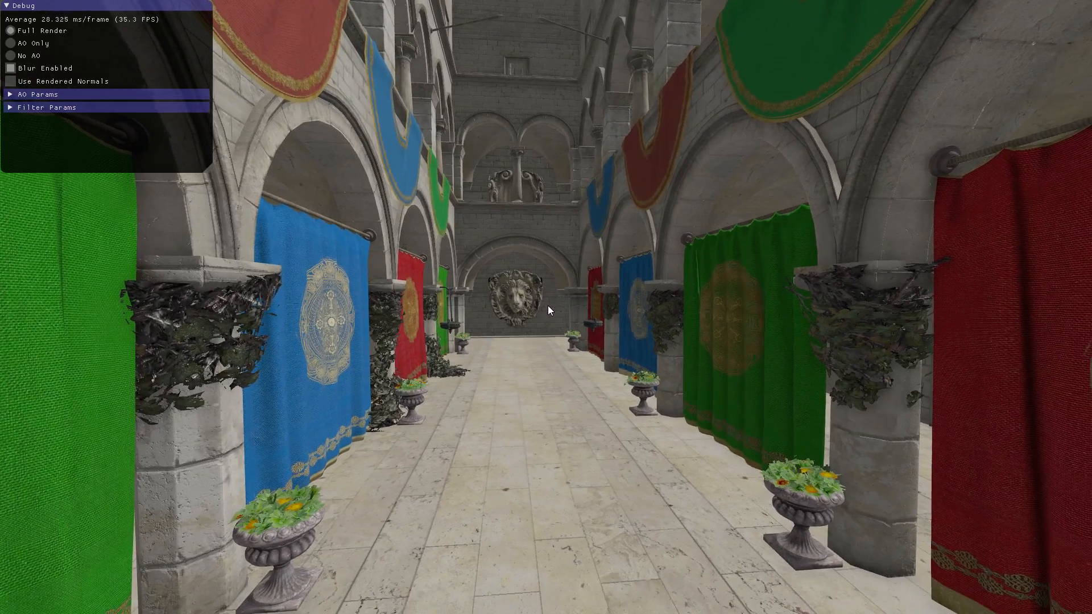
Switch to the No AO view to compare the corridor against the full render.
{"action": "left_click", "coordinate": [11, 43]}
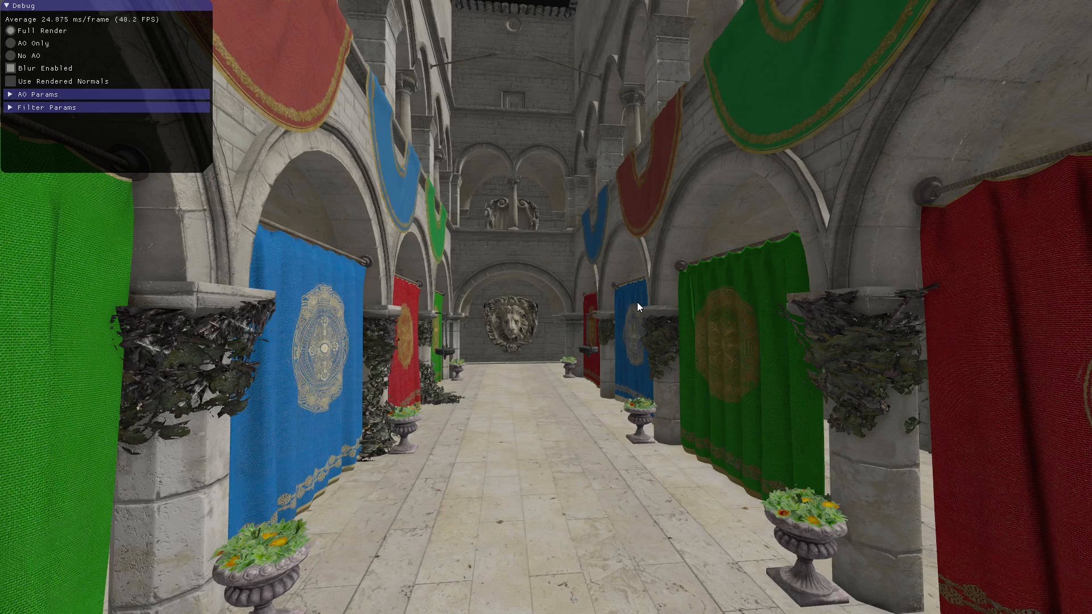
{"action": "mouse_move", "coordinate": [605, 305]}
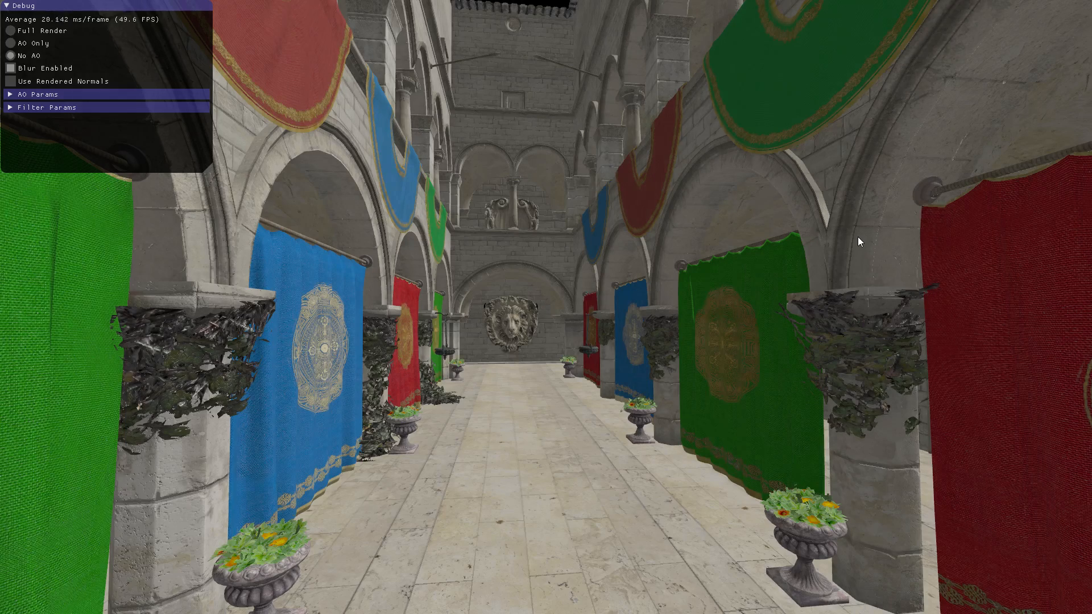
{"action": "mouse_move", "coordinate": [873, 213]}
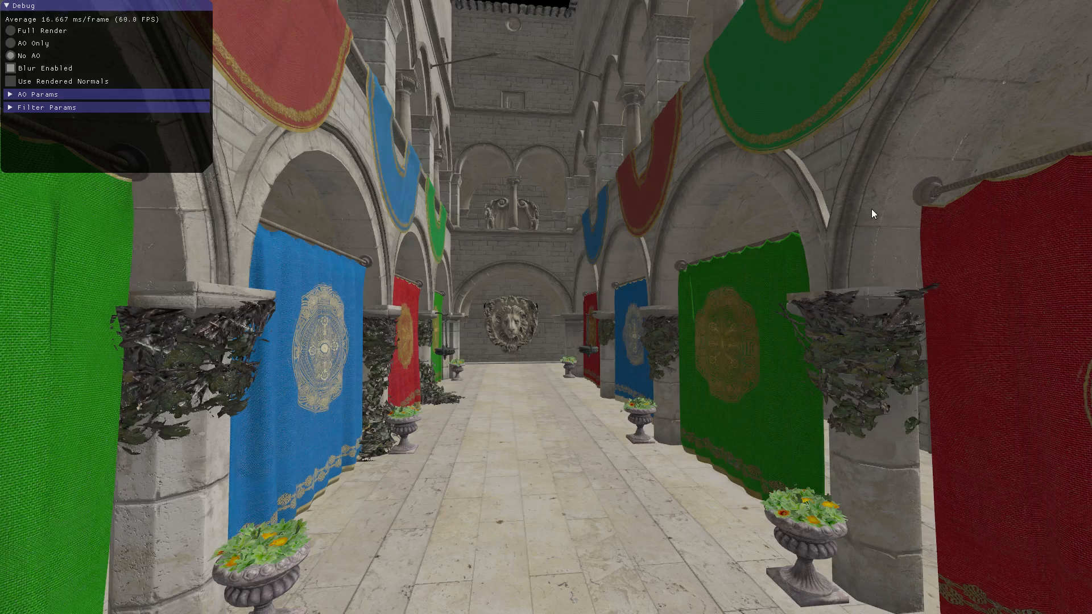
{"action": "mouse_move", "coordinate": [718, 359]}
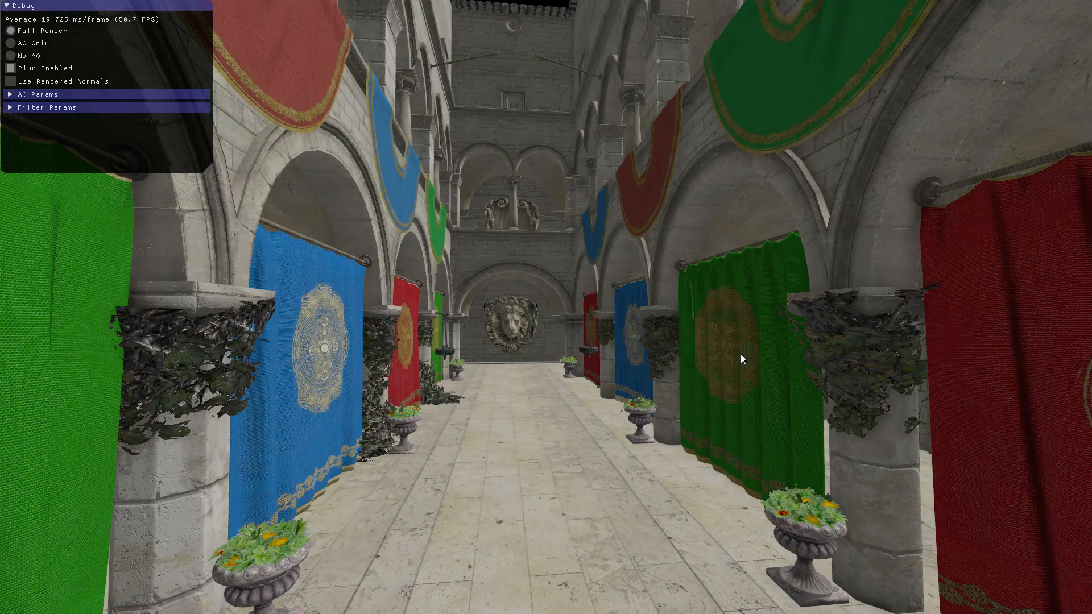
{"action": "mouse_move", "coordinate": [1031, 506]}
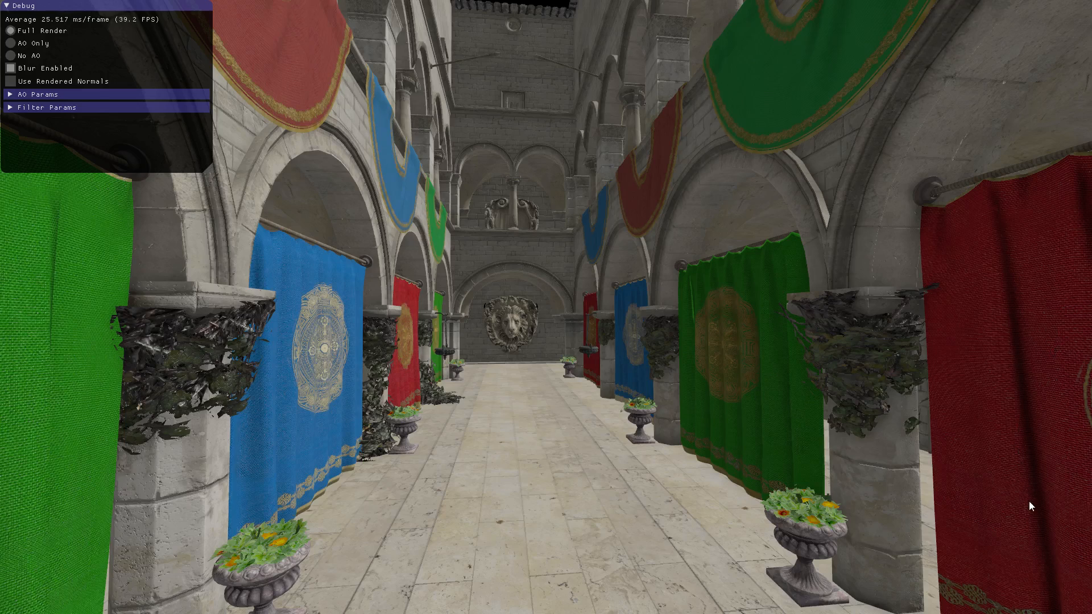
{"action": "mouse_move", "coordinate": [1012, 289]}
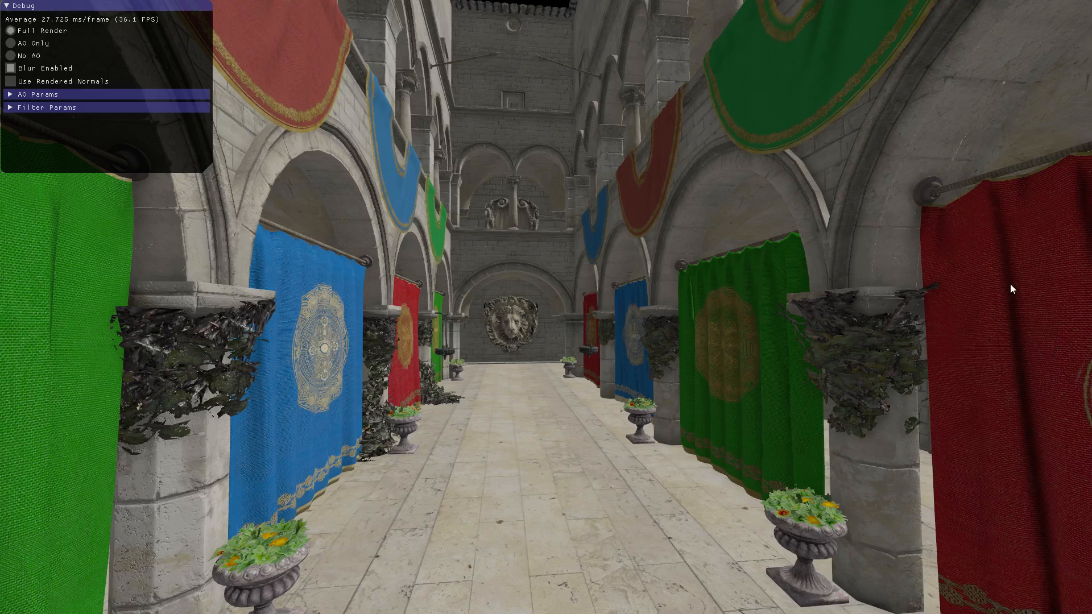
{"action": "mouse_move", "coordinate": [863, 207]}
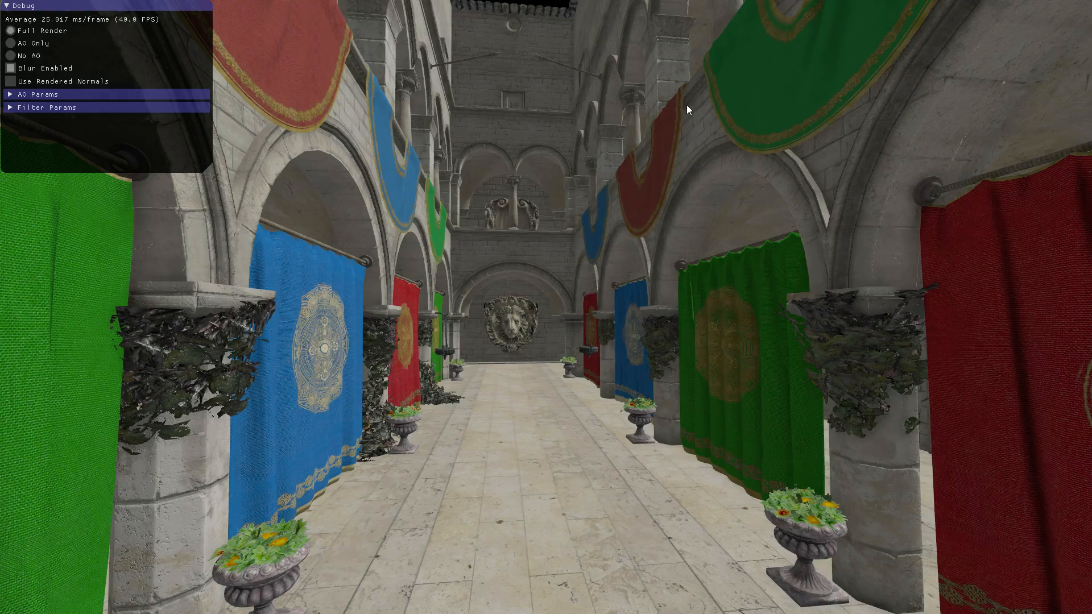
{"action": "mouse_move", "coordinate": [539, 156]}
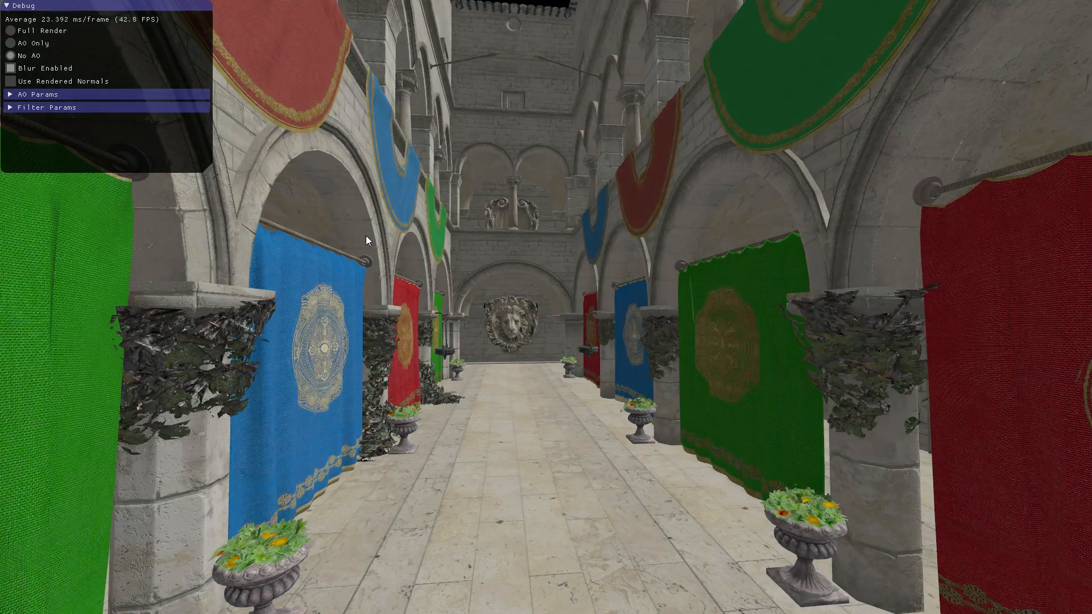
{"action": "mouse_move", "coordinate": [242, 338]}
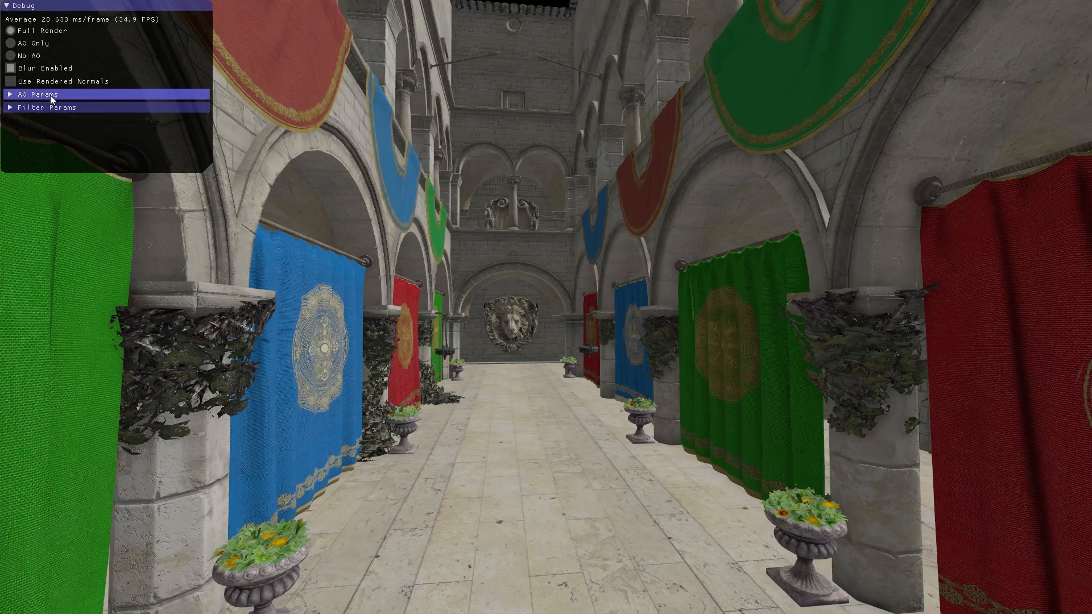
Expand AO Params, select AO Only, and set Num Samples to 20 and Num Turns to 11.
{"action": "left_click", "coordinate": [38, 93]}
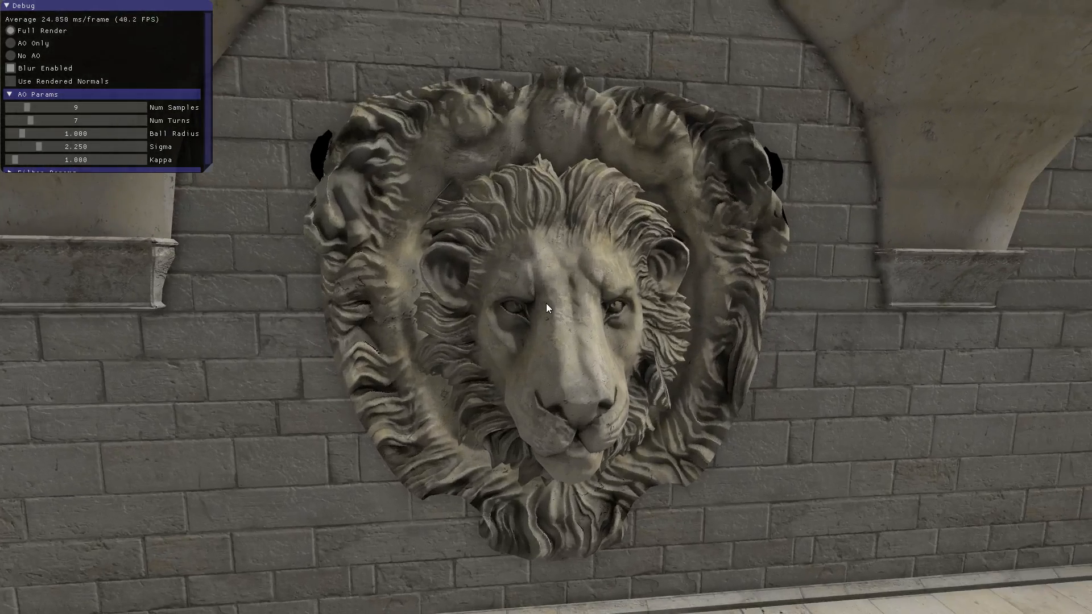
{"action": "left_click", "coordinate": [12, 43]}
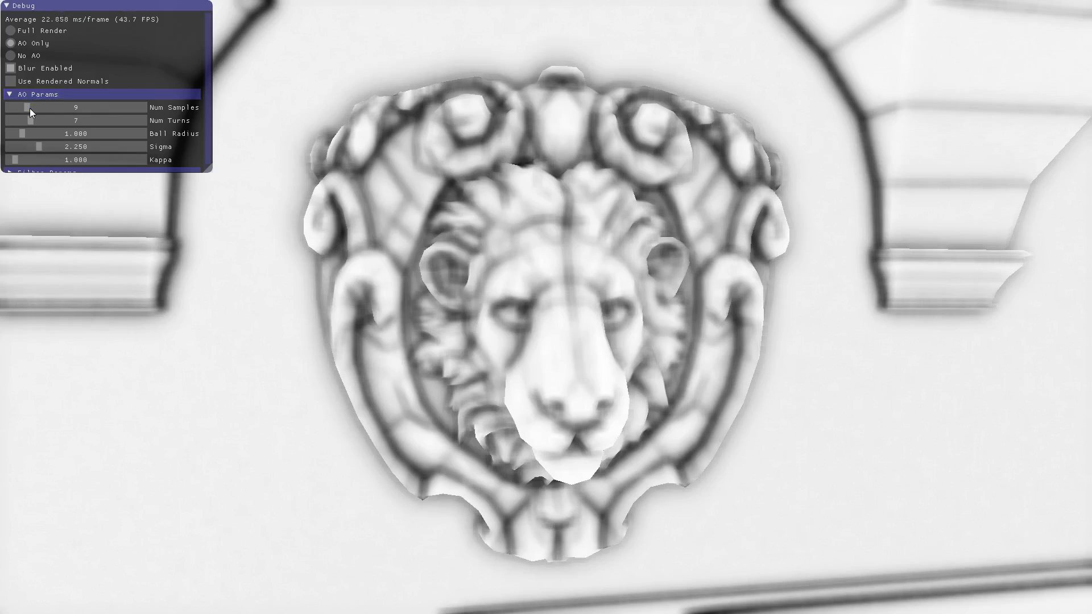
{"action": "left_click_drag", "start_coordinate": [30, 108], "coordinate": [36, 107]}
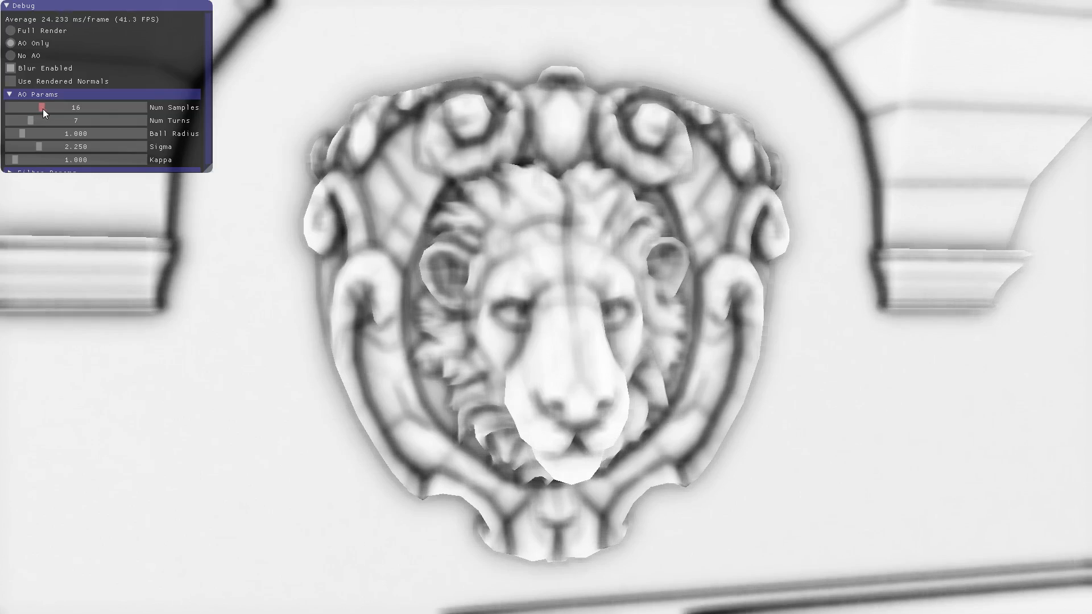
{"action": "left_click_drag", "start_coordinate": [42, 108], "coordinate": [56, 108]}
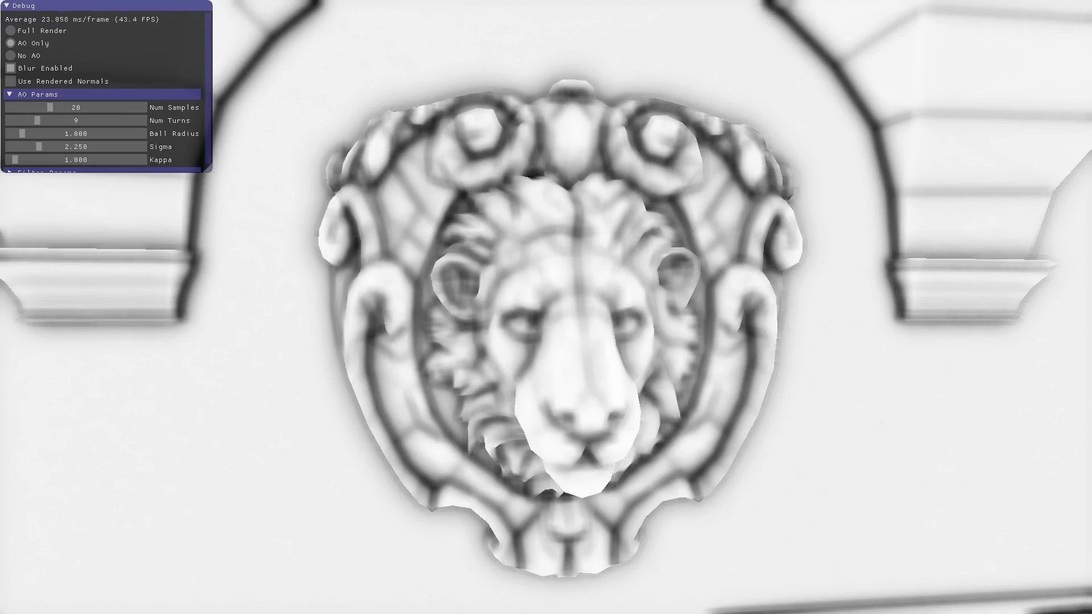
{"action": "left_click_drag", "start_coordinate": [34, 121], "coordinate": [43, 120]}
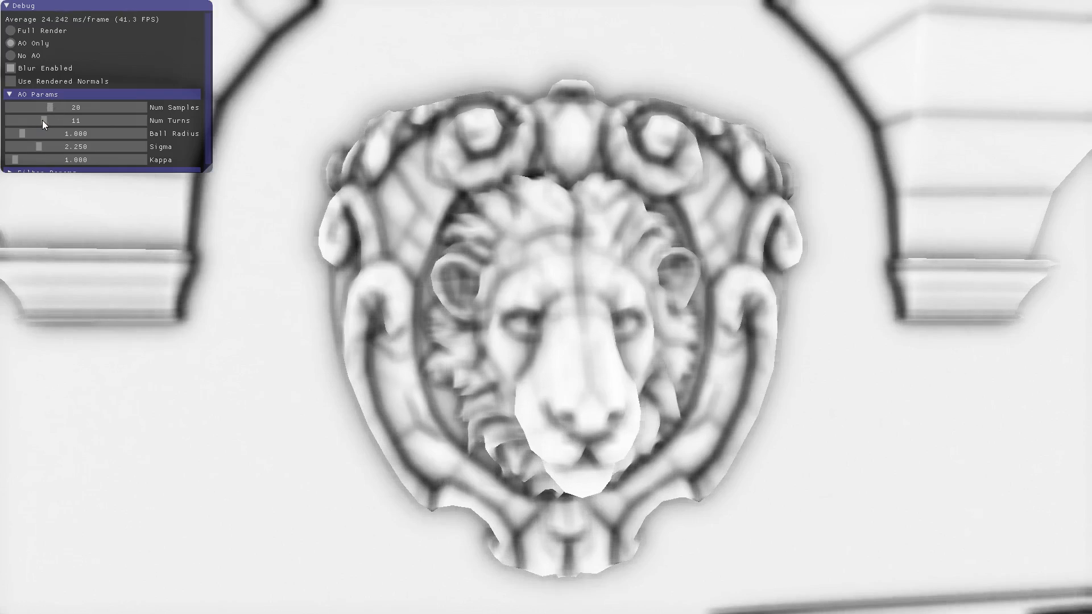
Disable Blur Enabled and sweep Num Turns between 10 and 12.
{"action": "left_click", "coordinate": [10, 68]}
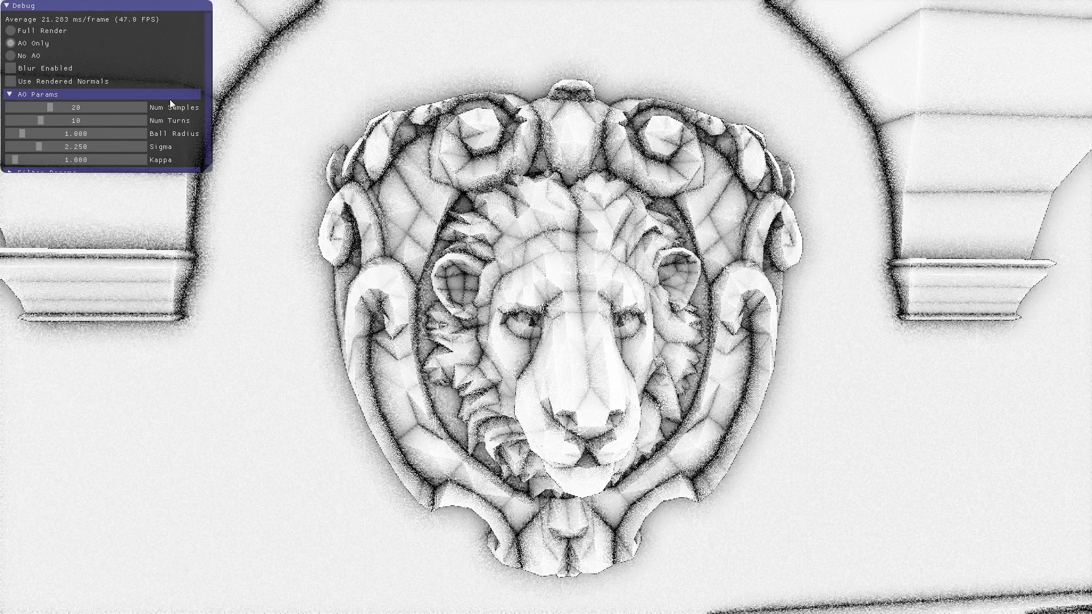
{"action": "mouse_move", "coordinate": [280, 123]}
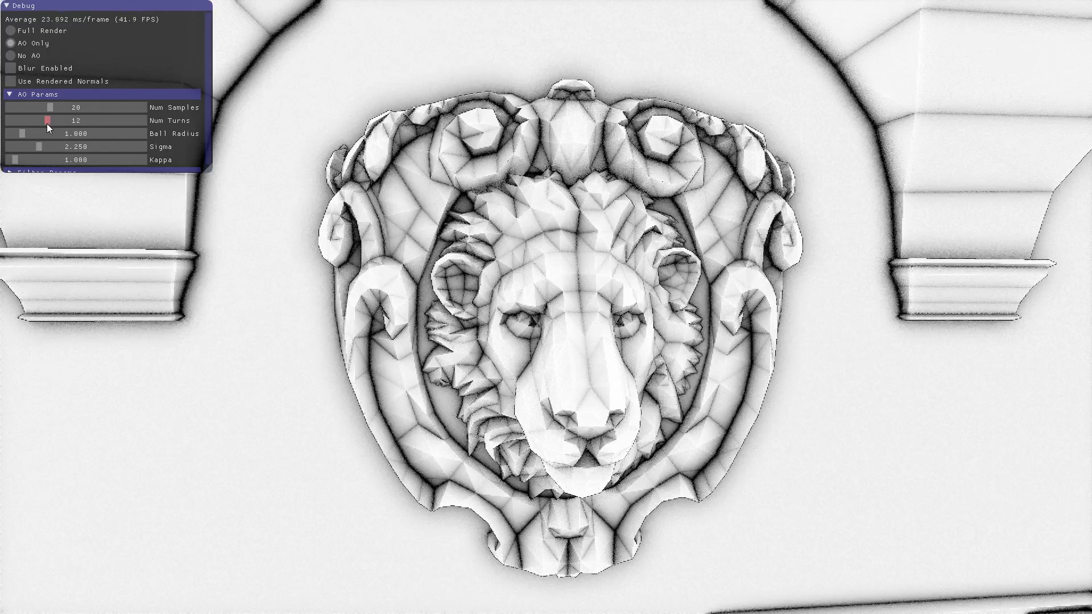
{"action": "left_click_drag", "start_coordinate": [49, 120], "coordinate": [40, 120]}
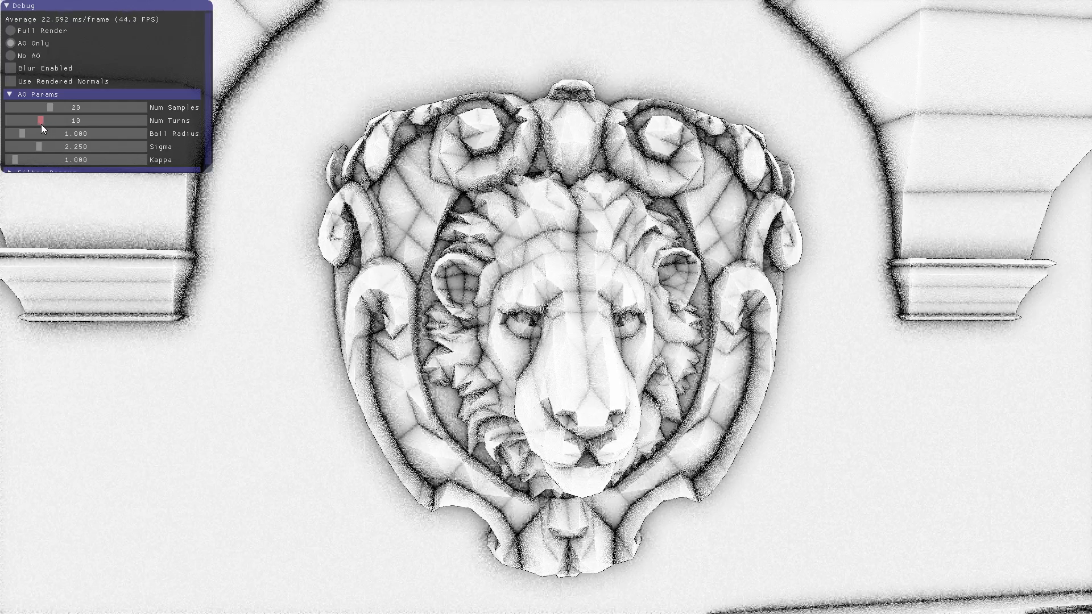
{"action": "left_click_drag", "start_coordinate": [39, 120], "coordinate": [43, 120]}
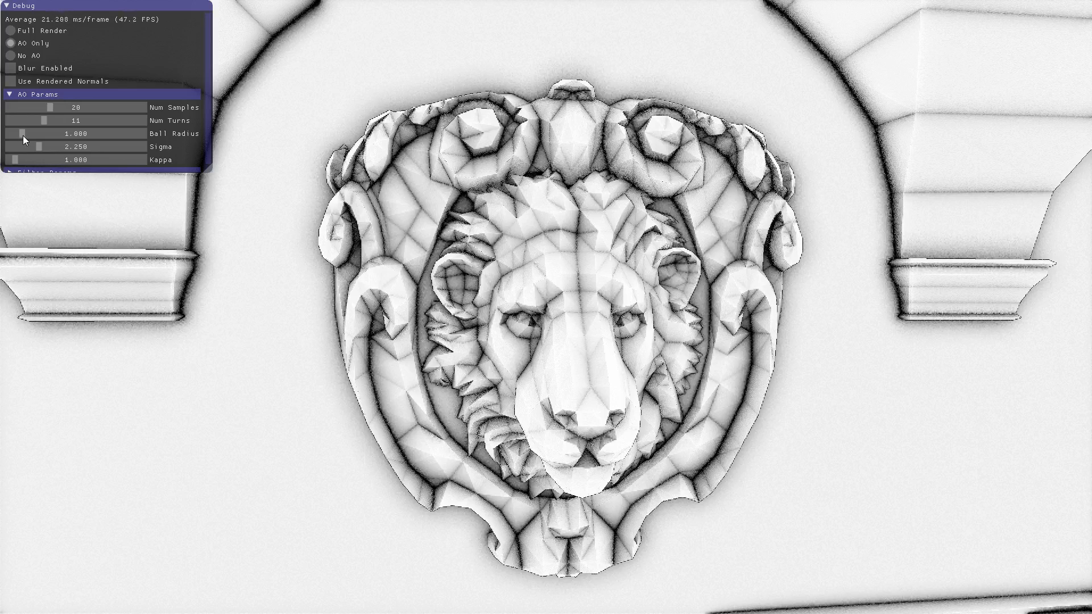
Tune the Ball Radius slider back and forth, settling on an enlarged radius near 2.36.
{"action": "left_click_drag", "start_coordinate": [23, 134], "coordinate": [25, 134]}
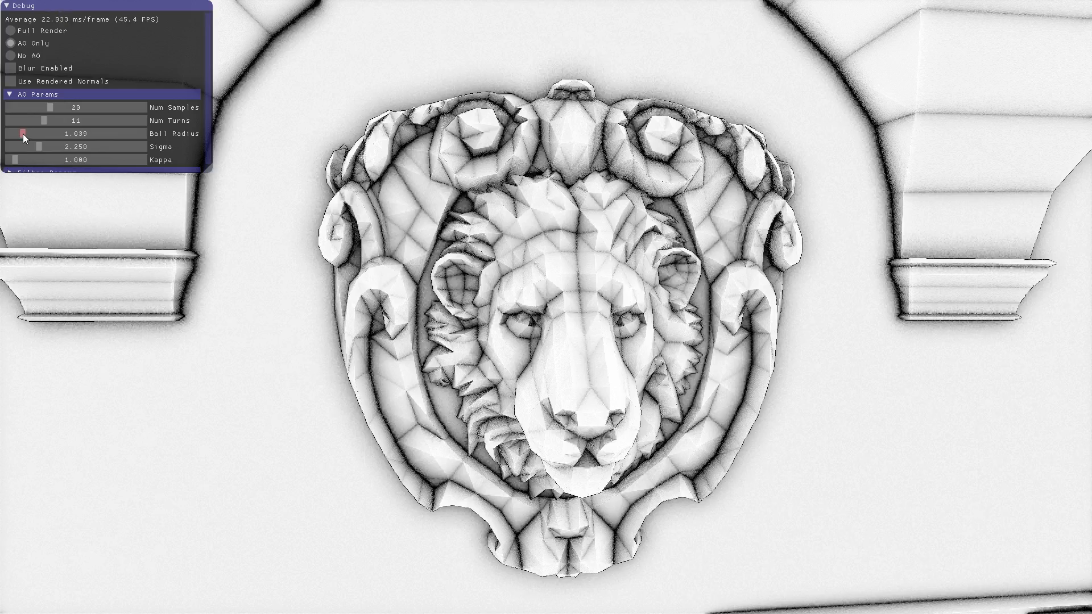
{"action": "left_click_drag", "start_coordinate": [41, 133], "coordinate": [77, 133]}
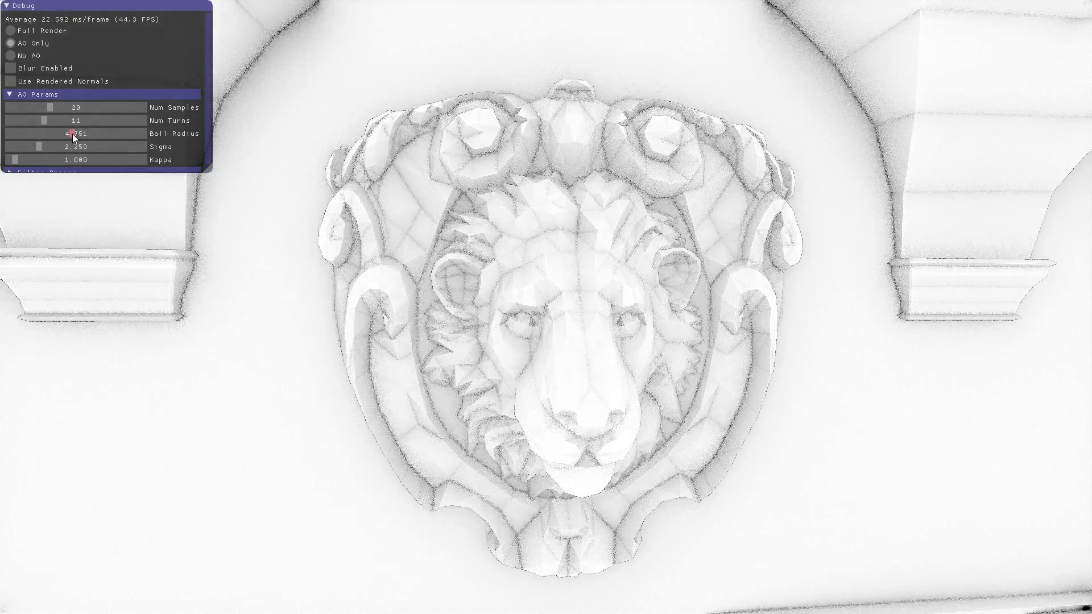
{"action": "left_click_drag", "start_coordinate": [69, 133], "coordinate": [44, 133]}
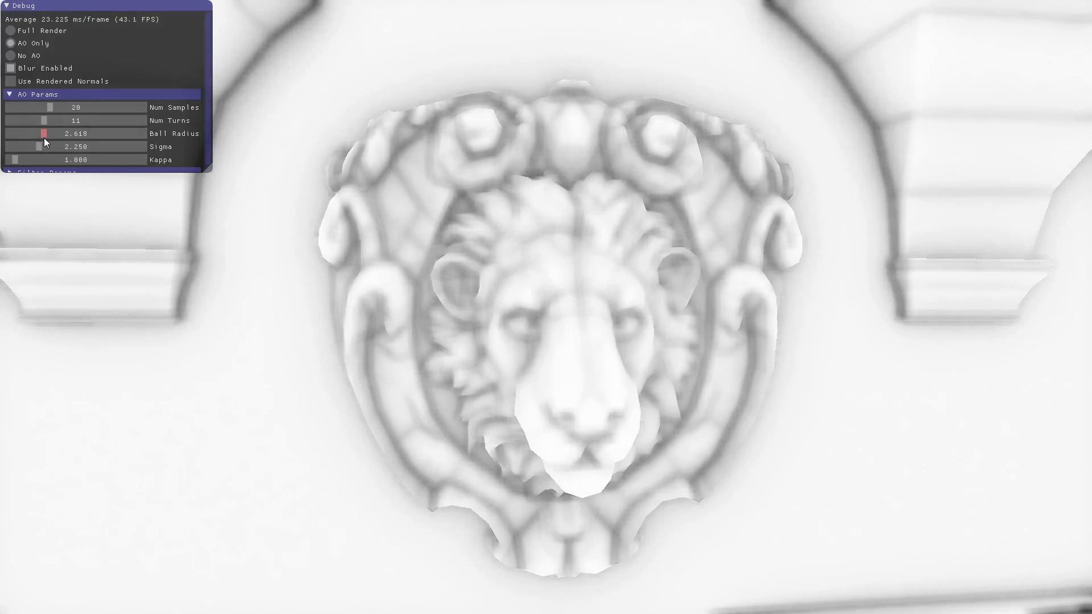
{"action": "left_click_drag", "start_coordinate": [37, 133], "coordinate": [48, 133]}
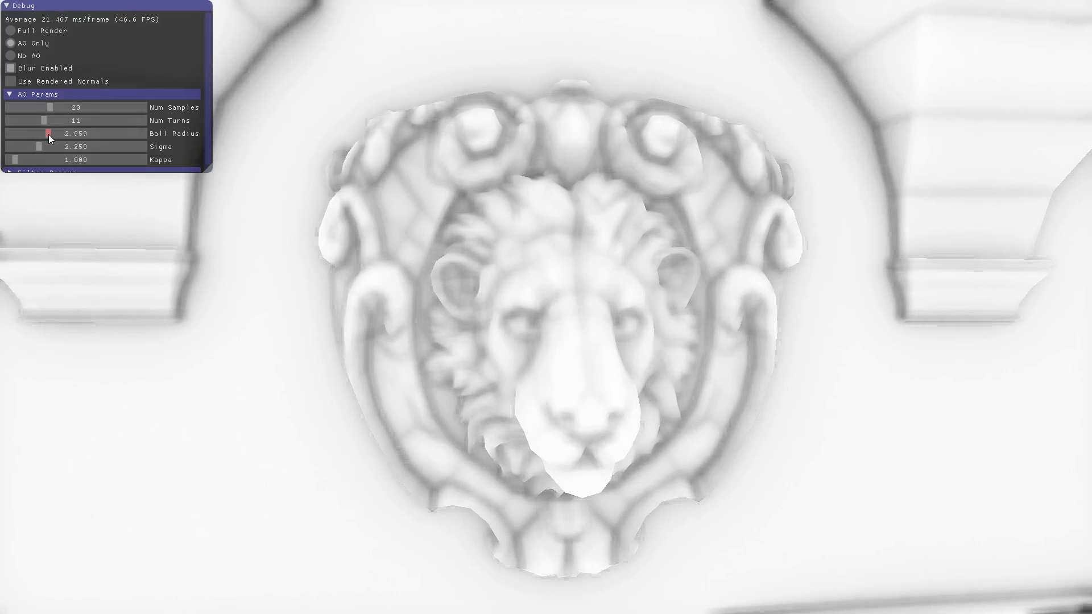
{"action": "left_click_drag", "start_coordinate": [49, 133], "coordinate": [43, 133]}
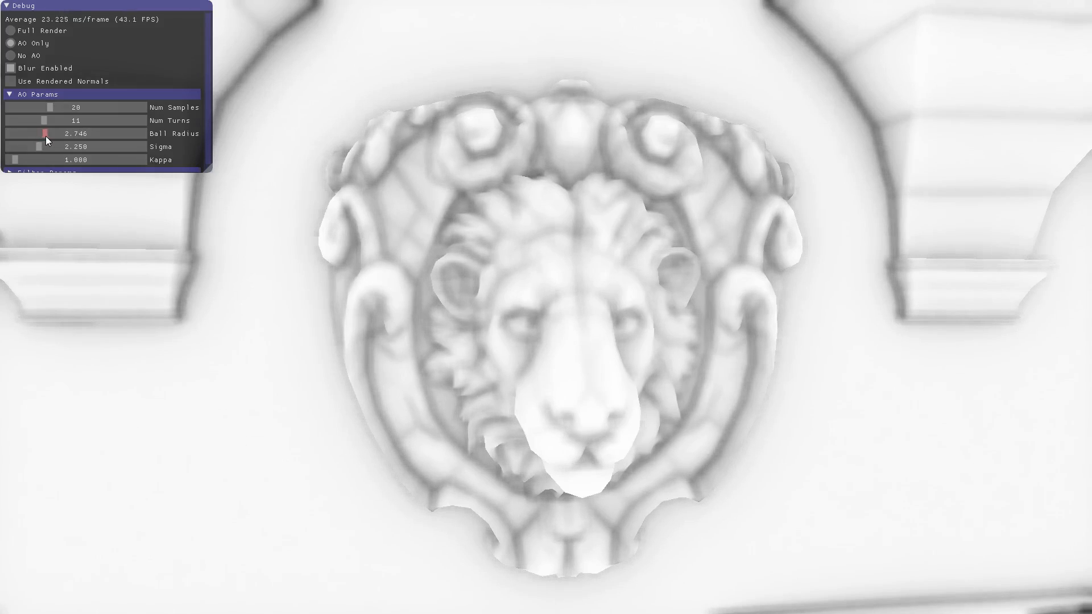
{"action": "left_click_drag", "start_coordinate": [45, 133], "coordinate": [50, 133]}
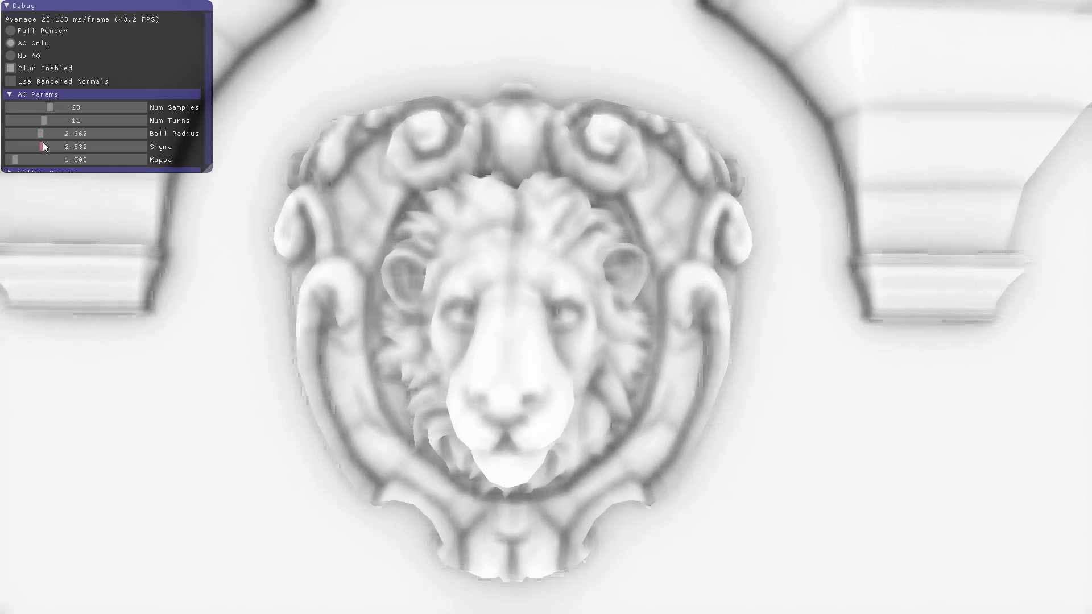
Sweep the AO intensity and contrast sliders, briefly switching to Full Render.
{"action": "left_click_drag", "start_coordinate": [42, 146], "coordinate": [77, 146]}
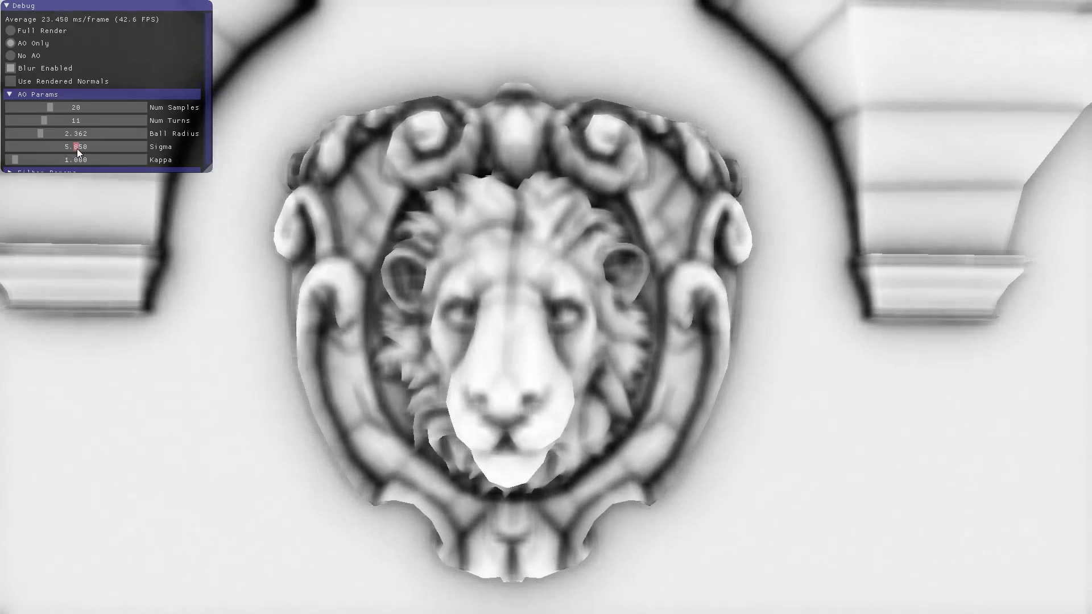
{"action": "left_click_drag", "start_coordinate": [77, 146], "coordinate": [74, 146]}
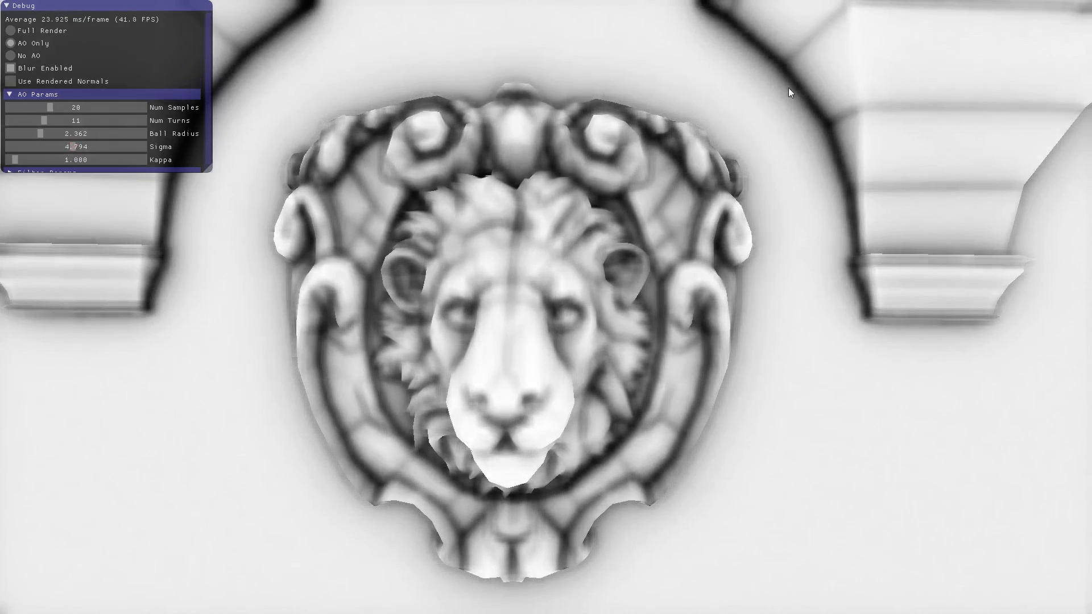
{"action": "left_click", "coordinate": [12, 30]}
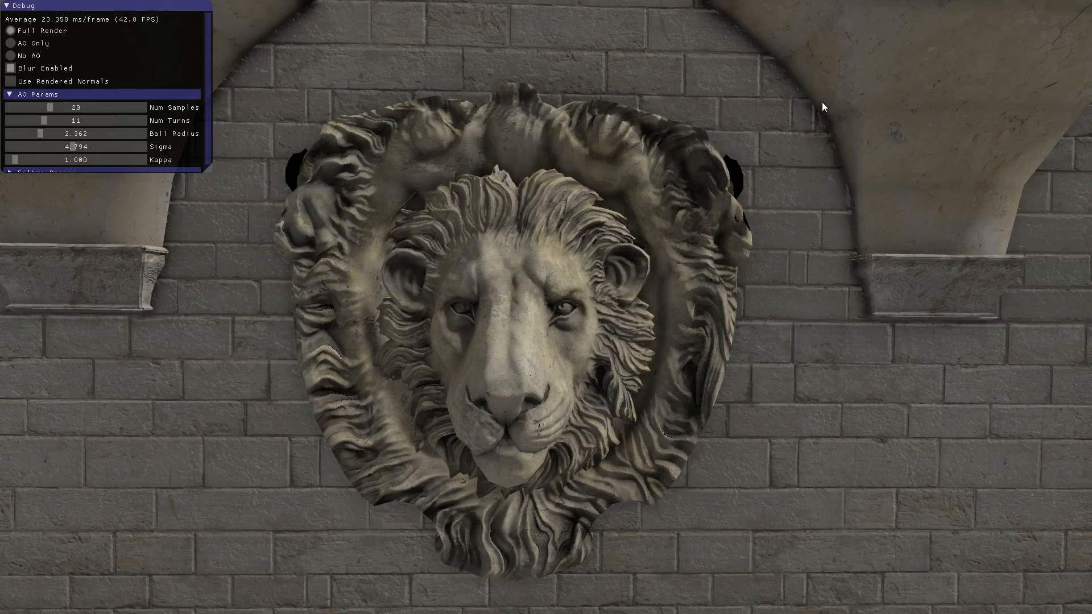
{"action": "left_click_drag", "start_coordinate": [66, 146], "coordinate": [52, 147]}
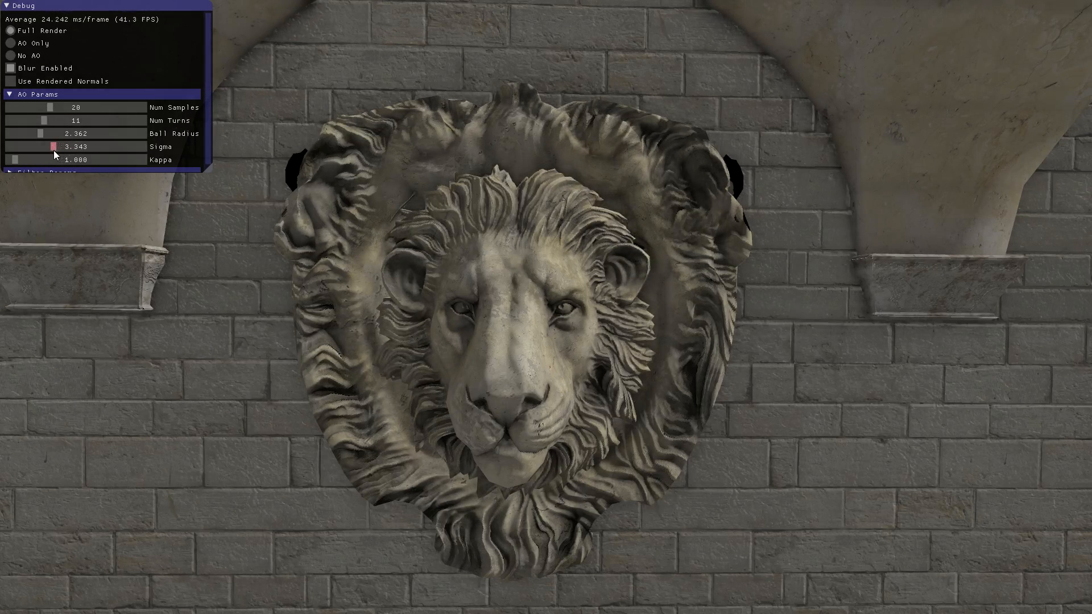
{"action": "left_click_drag", "start_coordinate": [52, 146], "coordinate": [38, 146]}
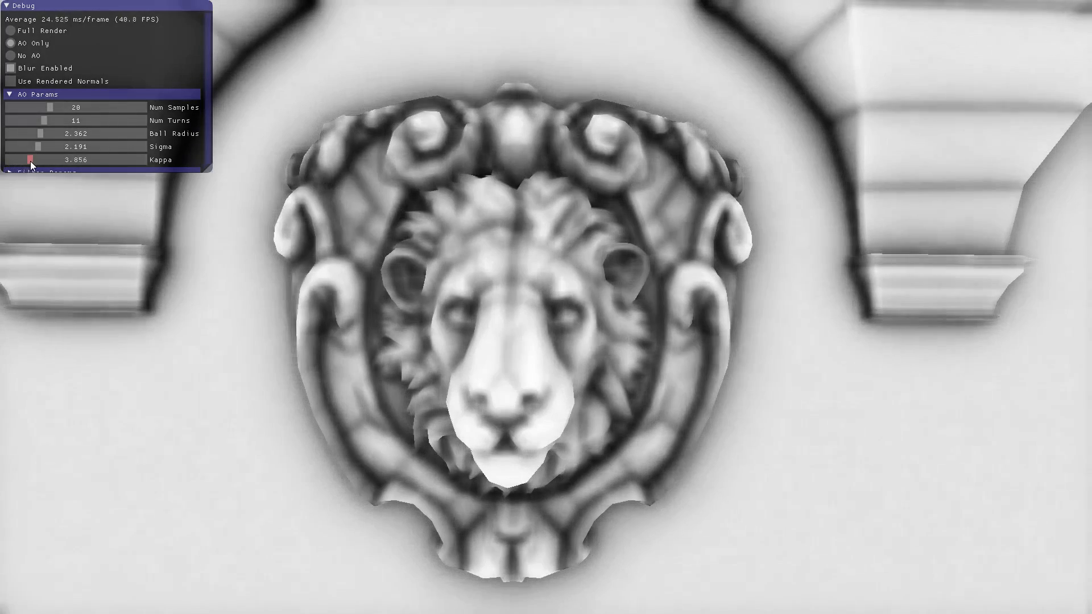
{"action": "left_click_drag", "start_coordinate": [49, 159], "coordinate": [24, 159]}
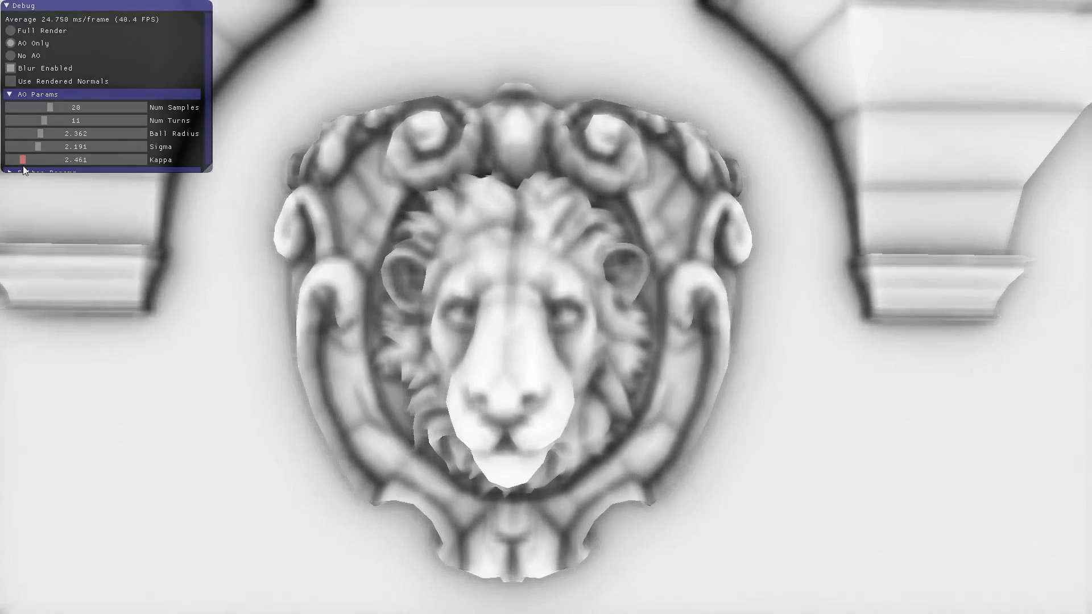
{"action": "left_click_drag", "start_coordinate": [28, 147], "coordinate": [47, 146]}
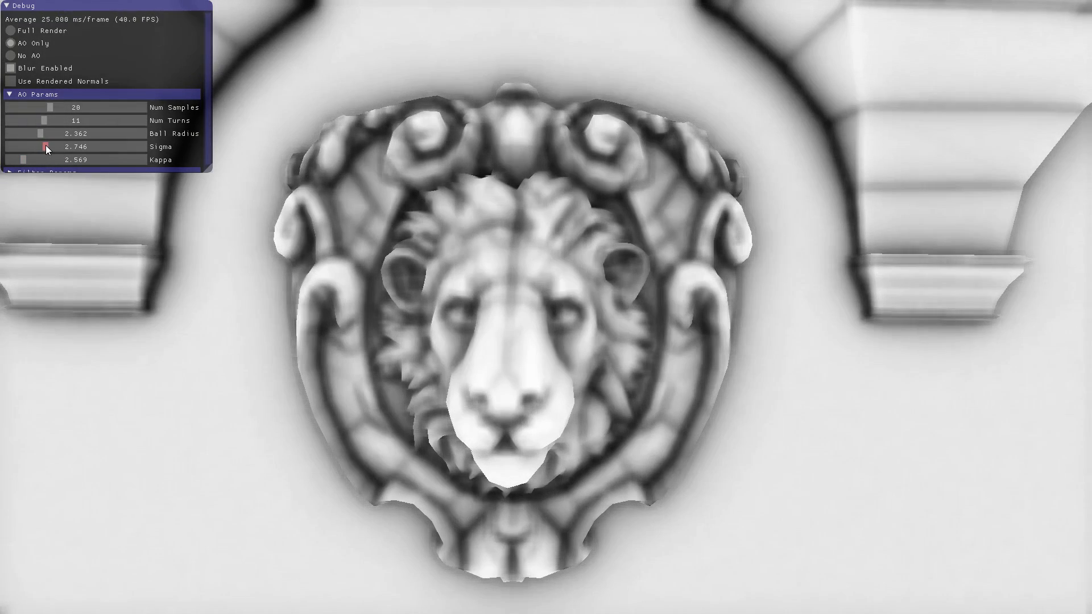
{"action": "left_click_drag", "start_coordinate": [46, 146], "coordinate": [49, 146]}
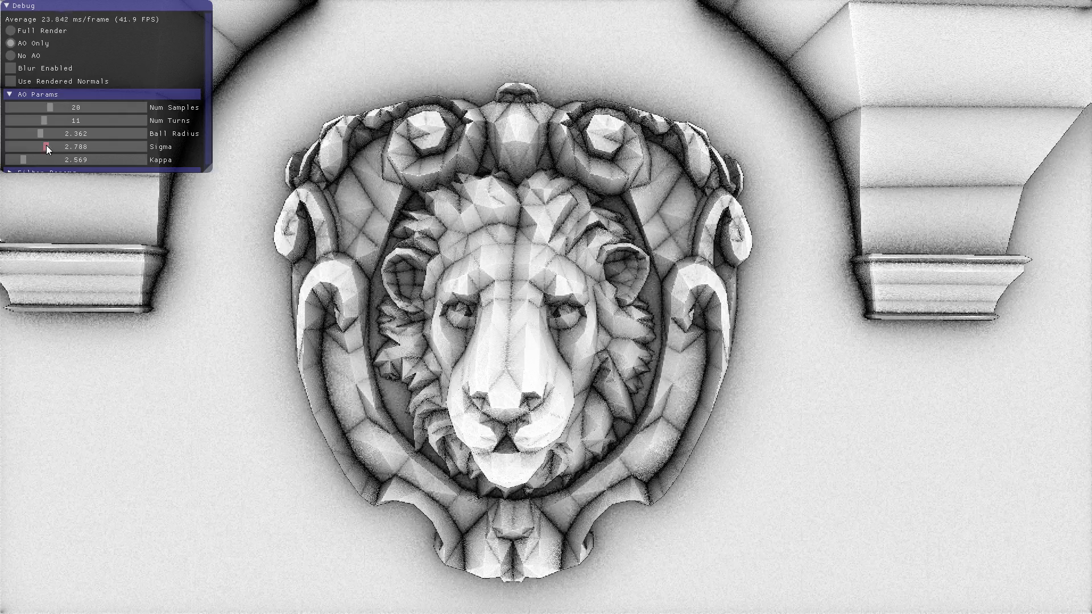
{"action": "left_click_drag", "start_coordinate": [47, 147], "coordinate": [64, 146]}
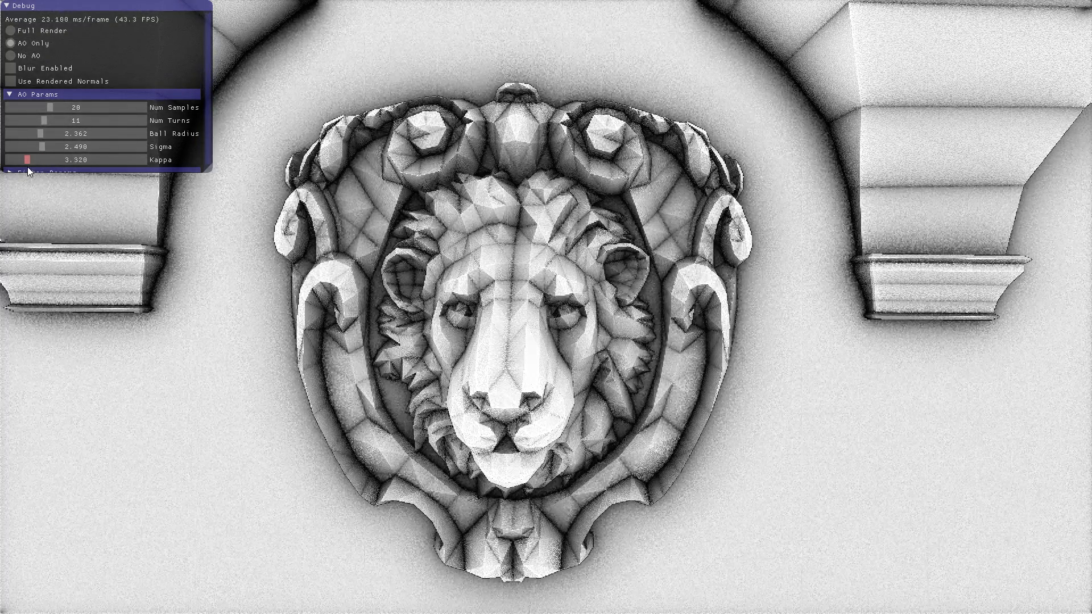
Push intensity and contrast to extremes, then ease both back, ending with kappa near 2.03.
{"action": "left_click_drag", "start_coordinate": [27, 159], "coordinate": [77, 159]}
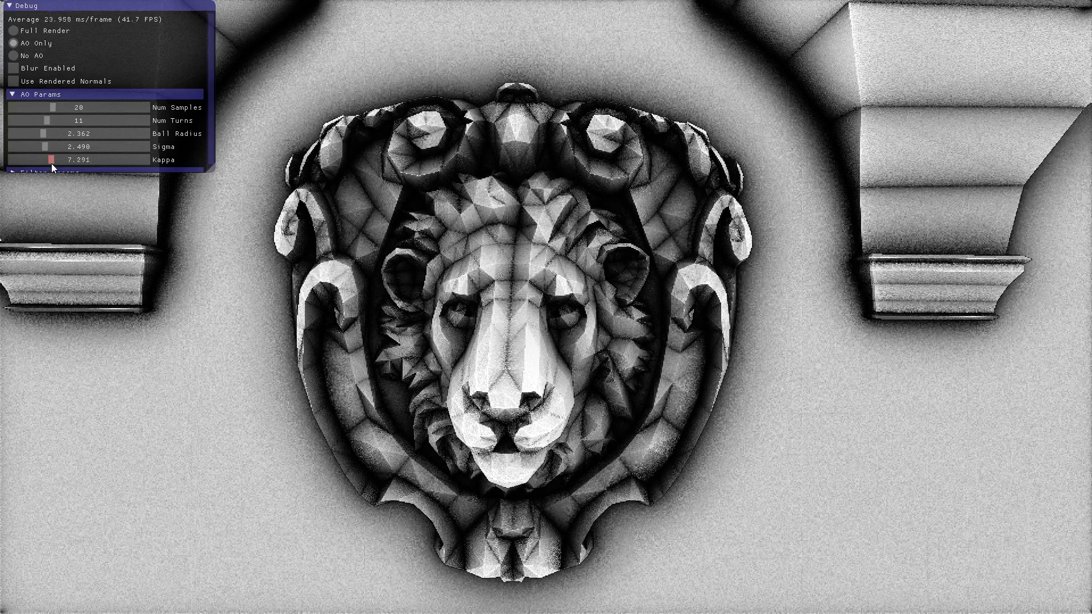
{"action": "left_click_drag", "start_coordinate": [52, 159], "coordinate": [37, 159]}
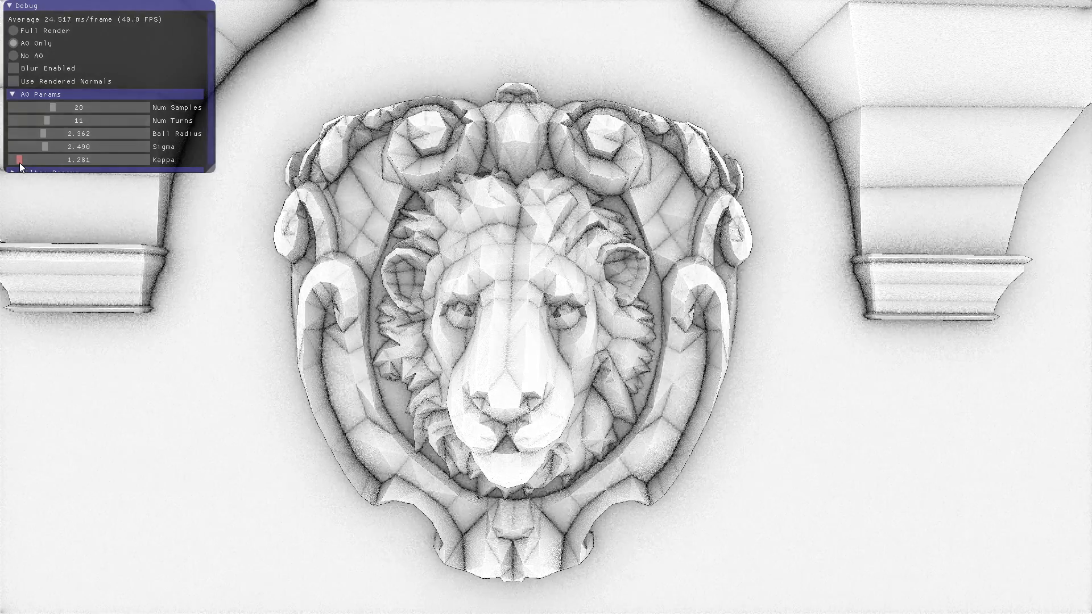
{"action": "left_click_drag", "start_coordinate": [41, 147], "coordinate": [66, 147]}
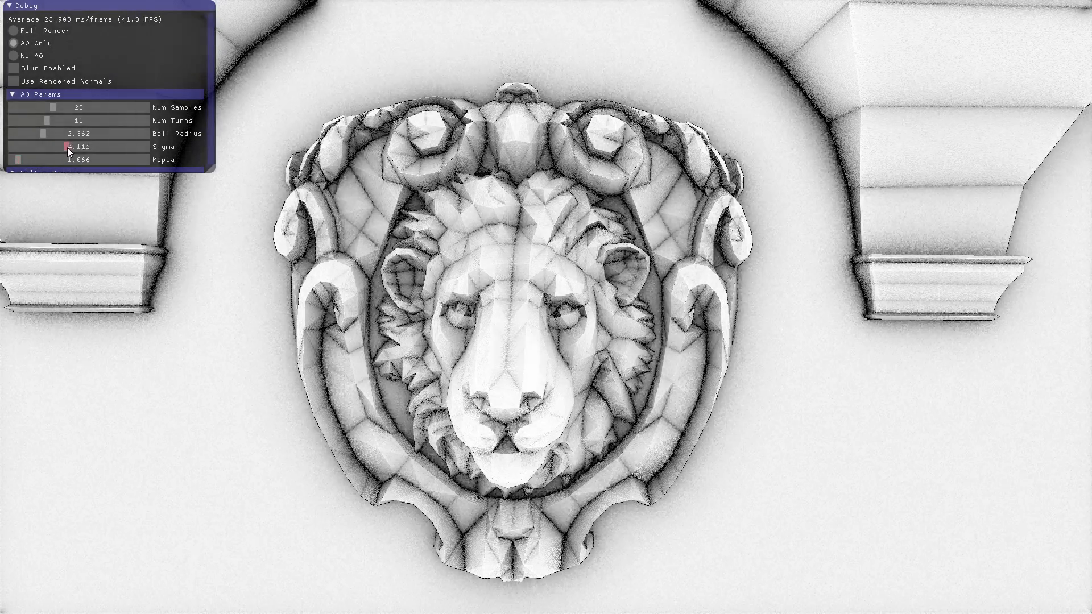
{"action": "left_click_drag", "start_coordinate": [66, 146], "coordinate": [106, 147]}
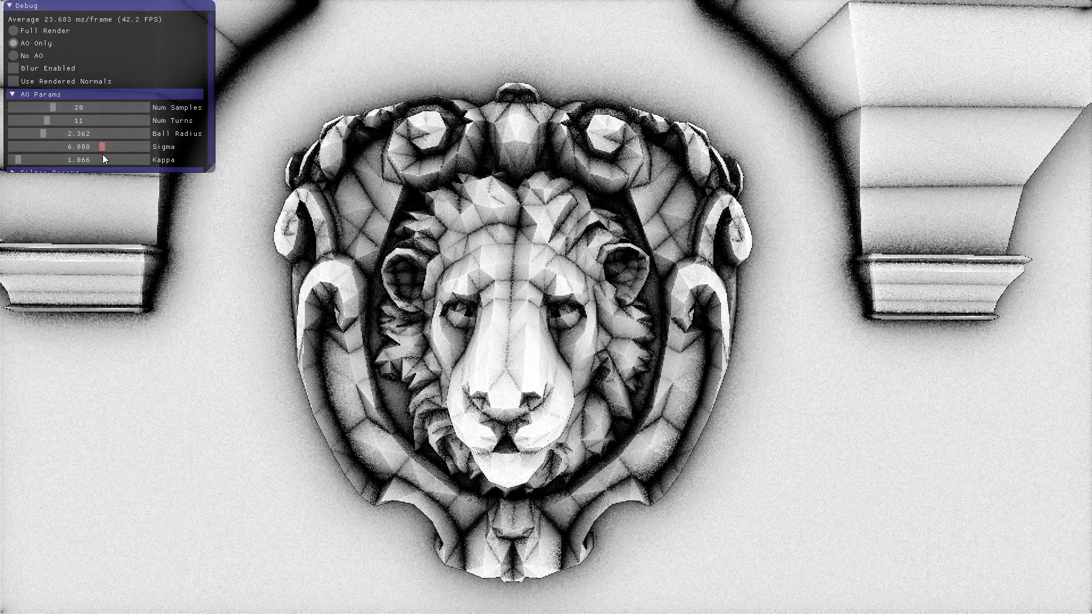
{"action": "left_click_drag", "start_coordinate": [105, 146], "coordinate": [97, 147]}
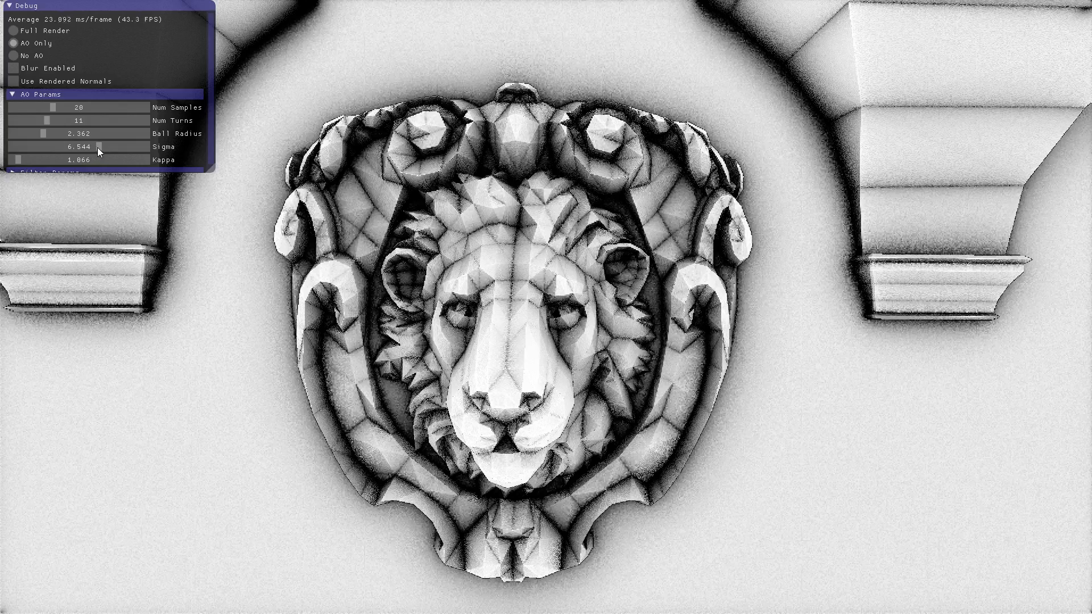
{"action": "left_click_drag", "start_coordinate": [99, 146], "coordinate": [49, 147]}
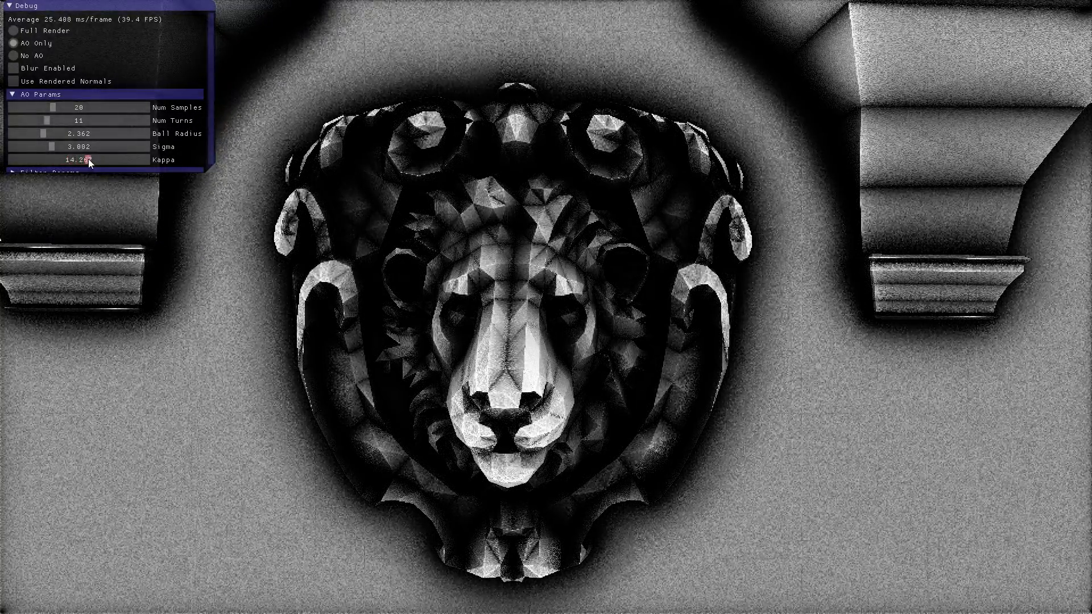
{"action": "left_click_drag", "start_coordinate": [90, 158], "coordinate": [35, 158]}
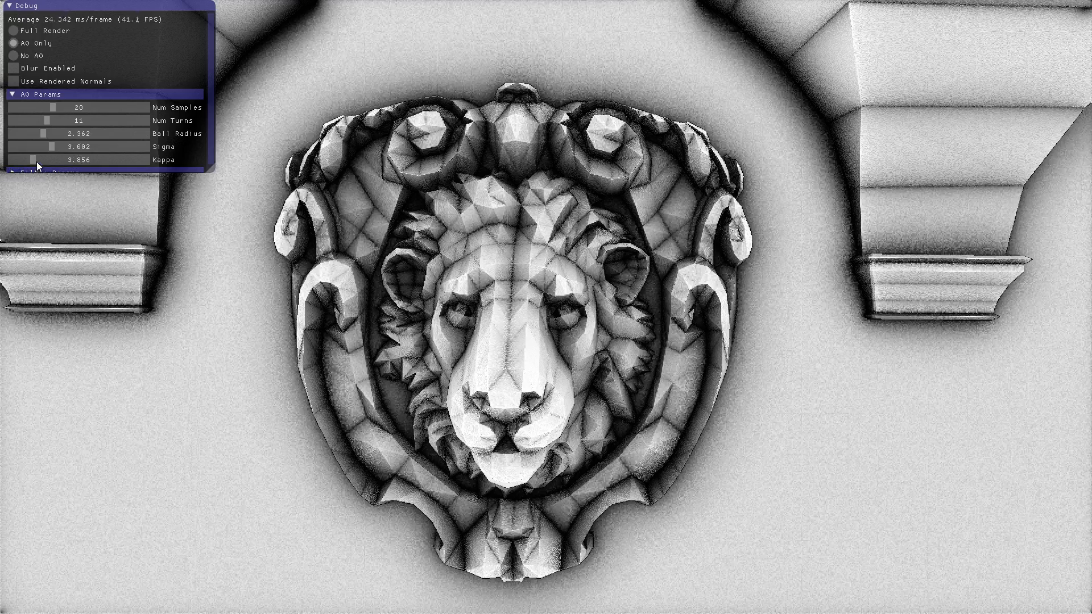
{"action": "left_click_drag", "start_coordinate": [41, 146], "coordinate": [83, 146]}
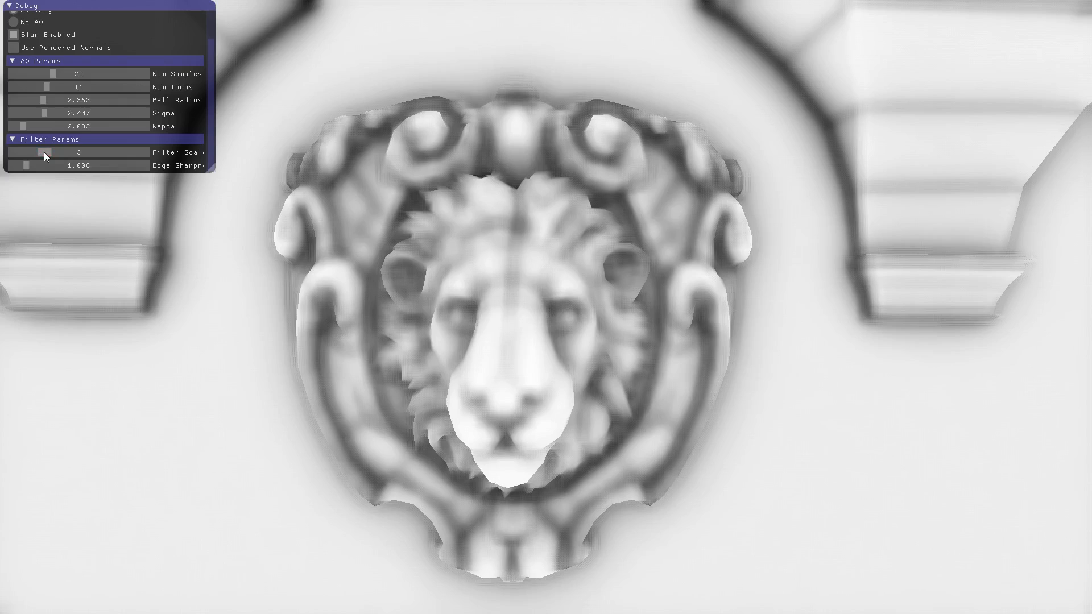
Select the Filter Scale control under Filter Params, leaving the scale at 3.
{"action": "left_click", "coordinate": [39, 153]}
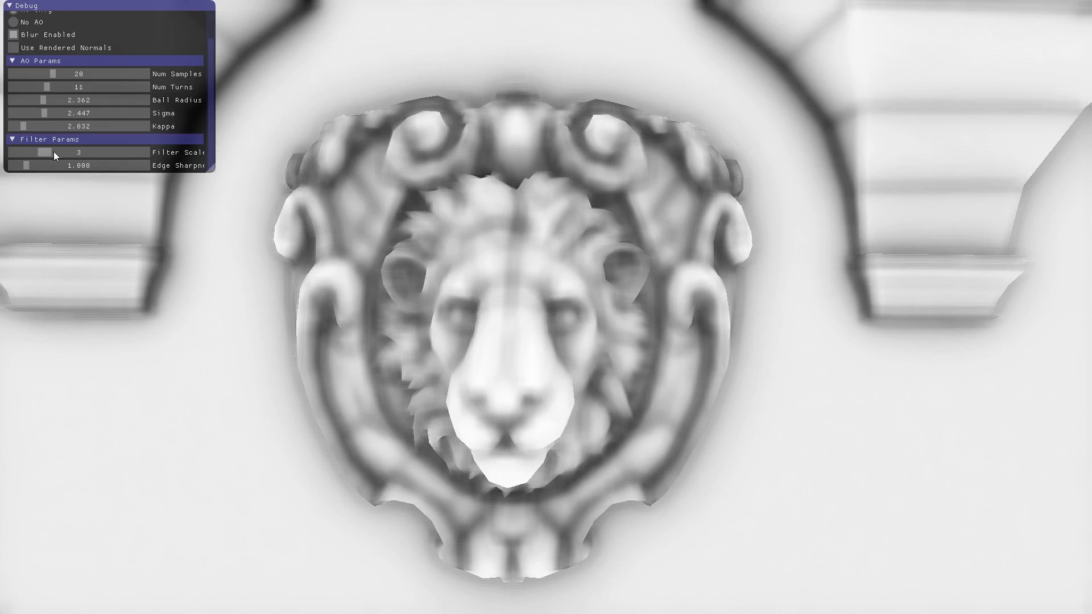
{"action": "mouse_move", "coordinate": [47, 154]}
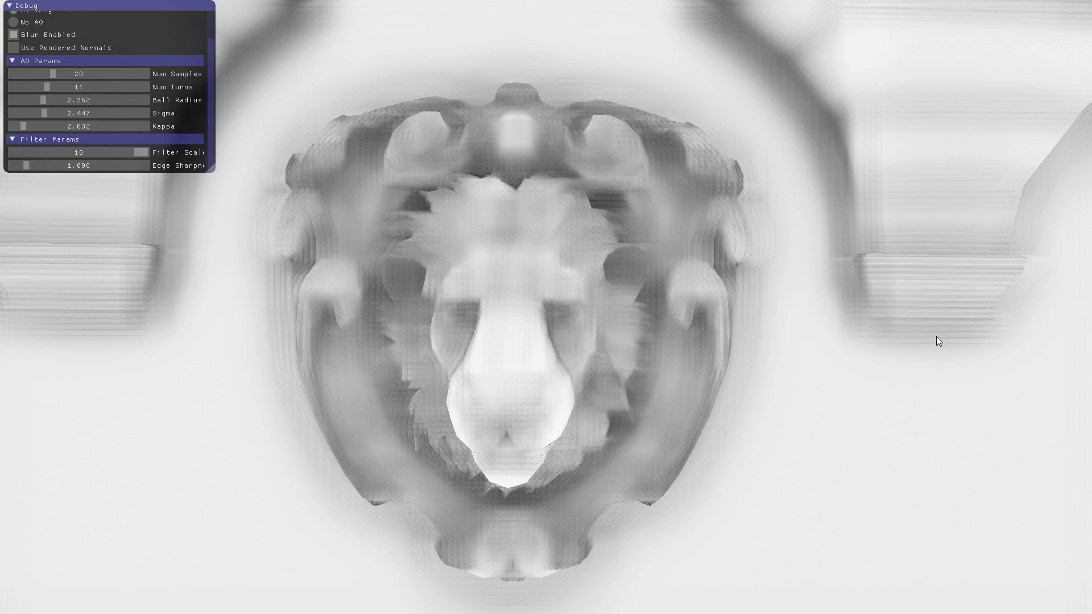
{"action": "mouse_move", "coordinate": [308, 182]}
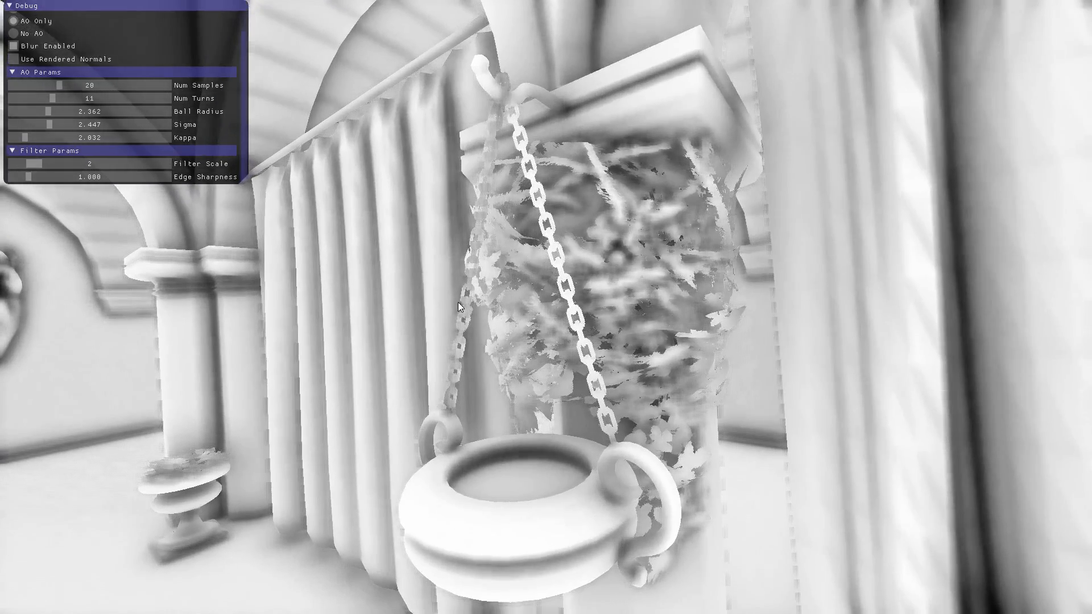
Turn toward the lion arch and sweep Edge Sharpness from about 0.26 up to 2.09.
{"action": "left_click_drag", "start_coordinate": [33, 176], "coordinate": [27, 176]}
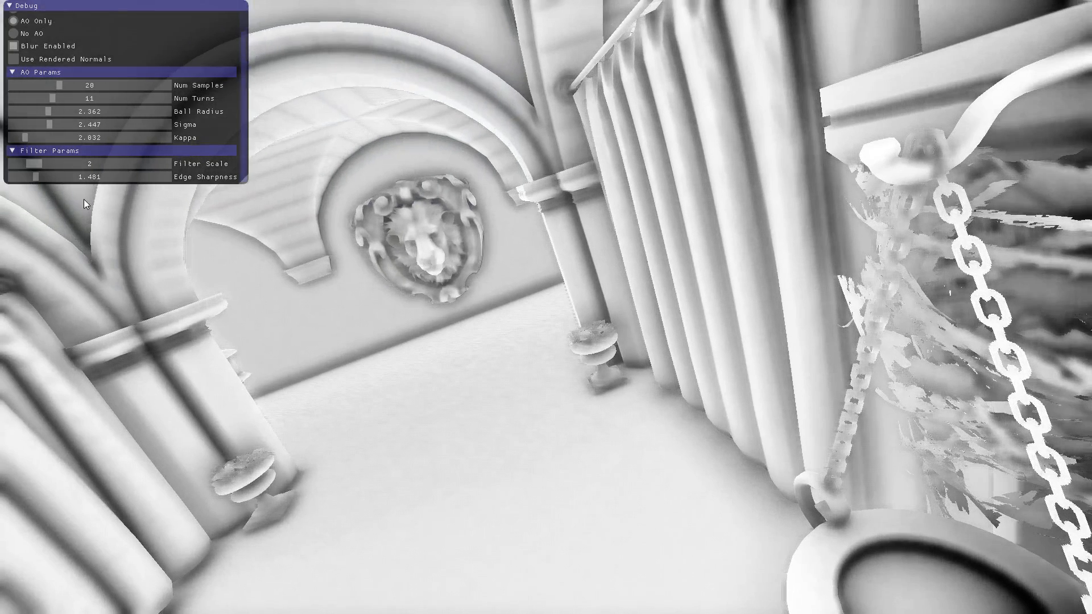
{"action": "left_click_drag", "start_coordinate": [49, 177], "coordinate": [13, 177]}
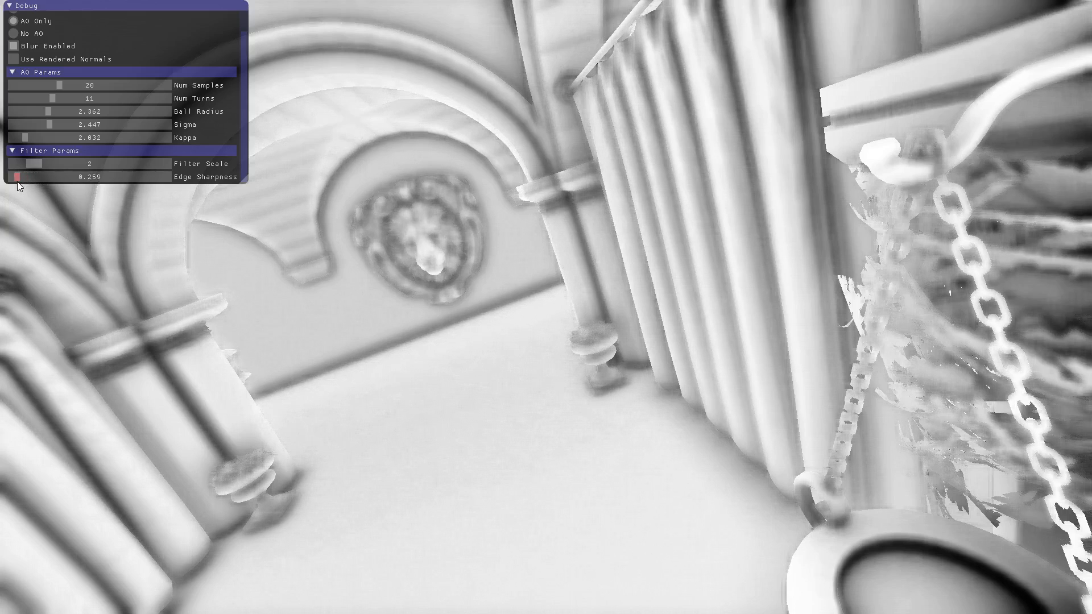
{"action": "left_click_drag", "start_coordinate": [16, 176], "coordinate": [11, 176]}
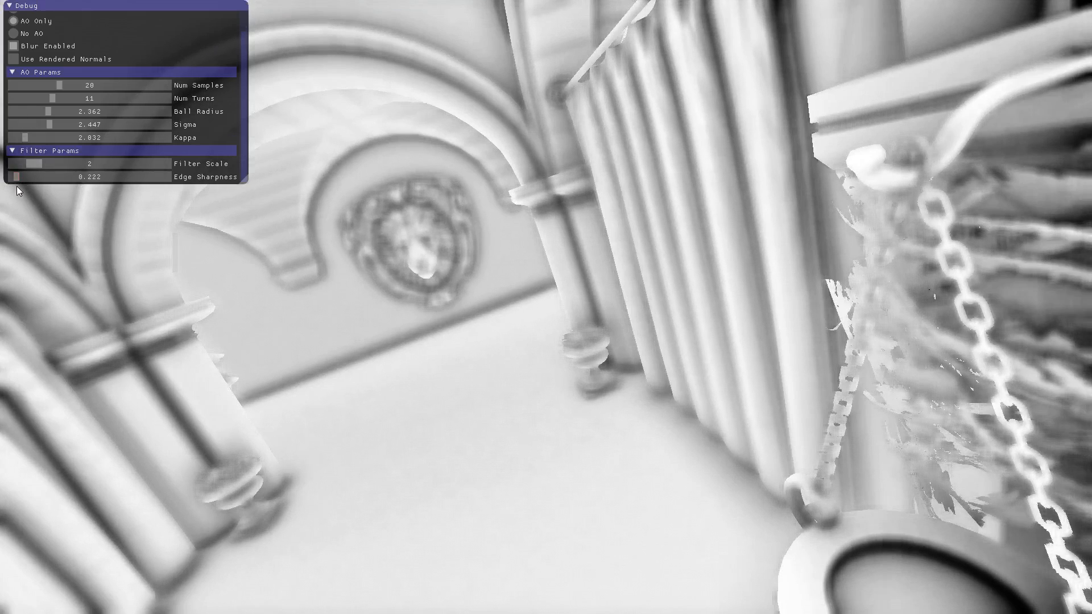
{"action": "left_click_drag", "start_coordinate": [15, 177], "coordinate": [29, 176]}
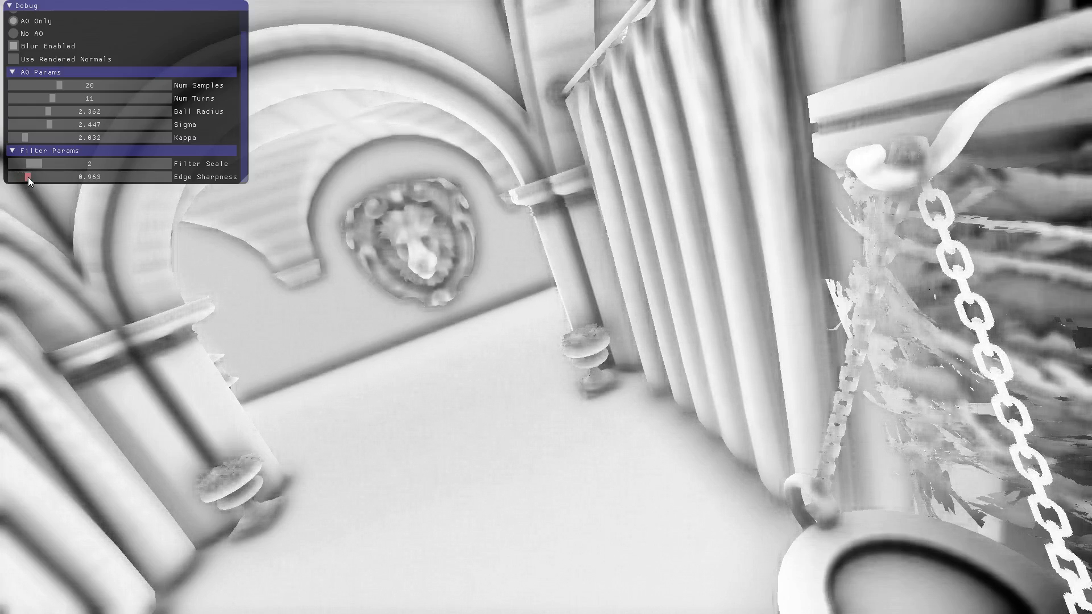
{"action": "left_click_drag", "start_coordinate": [29, 177], "coordinate": [39, 177]}
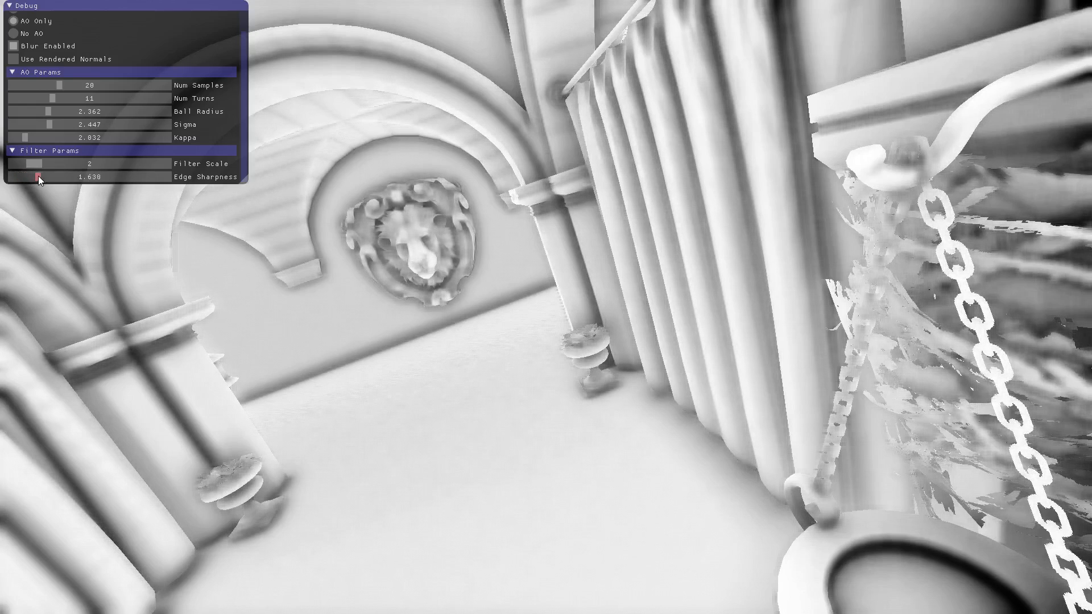
{"action": "left_click_drag", "start_coordinate": [39, 177], "coordinate": [56, 177]}
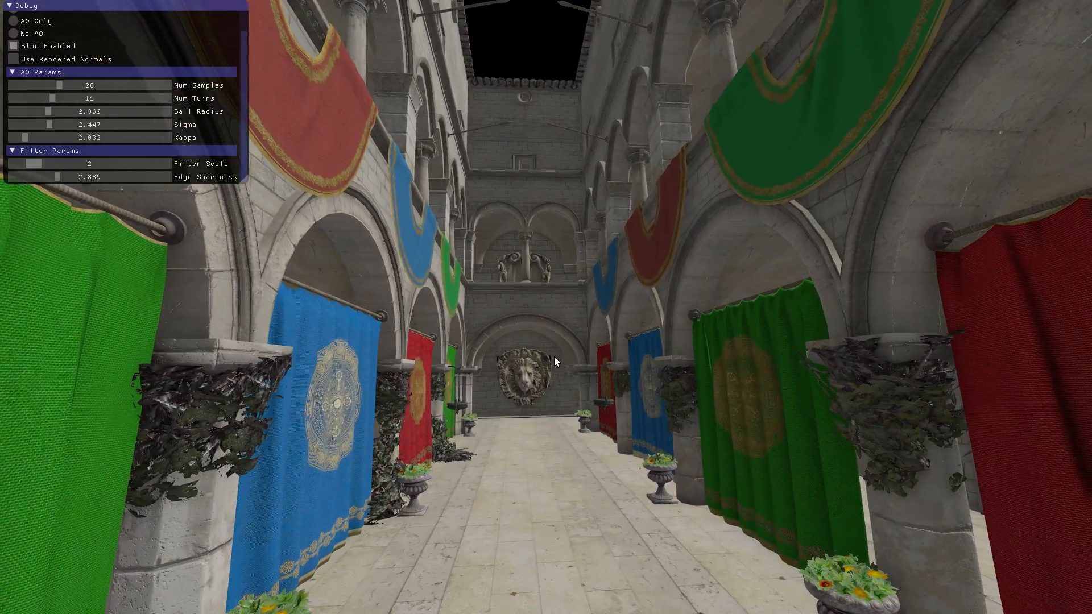
{"action": "mouse_move", "coordinate": [29, 137]}
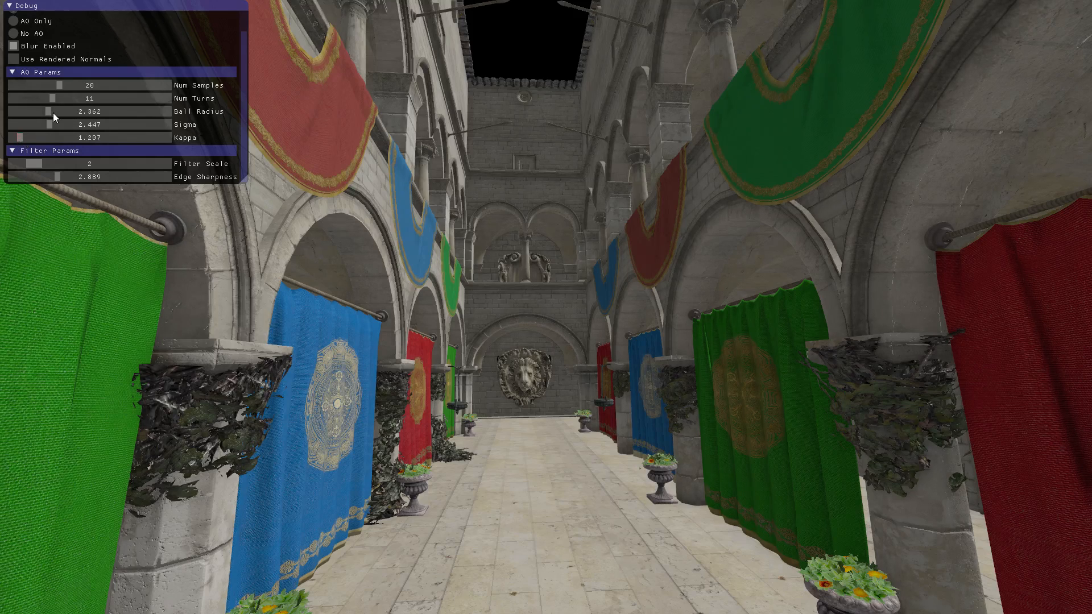
Raise Ball Radius to 2.813 and lower Kappa to 1.287.
{"action": "left_click_drag", "start_coordinate": [49, 111], "coordinate": [59, 112]}
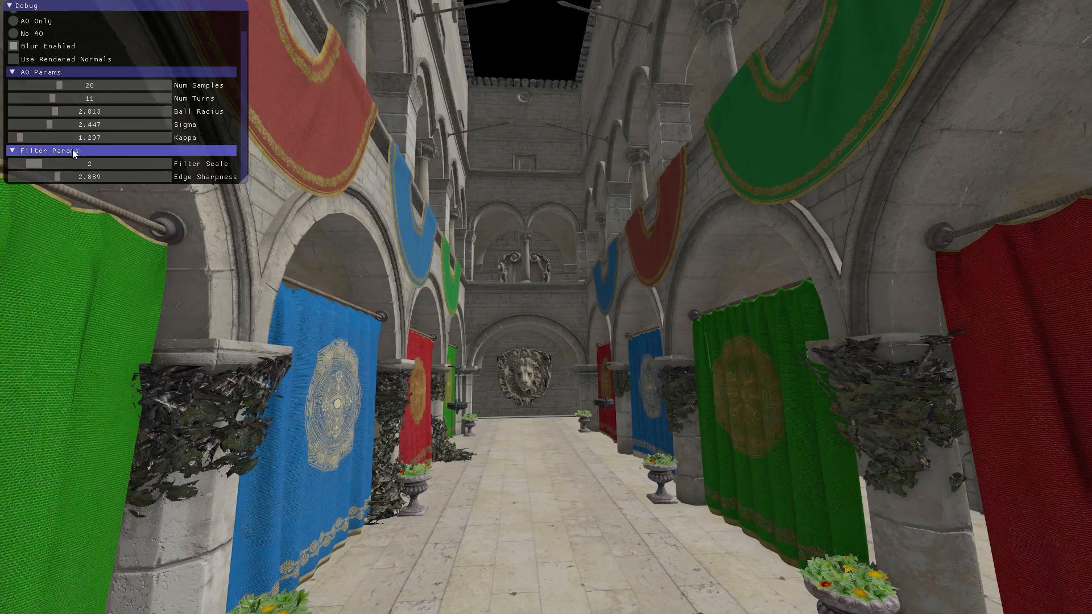
{"action": "left_click_drag", "start_coordinate": [46, 163], "coordinate": [28, 163]}
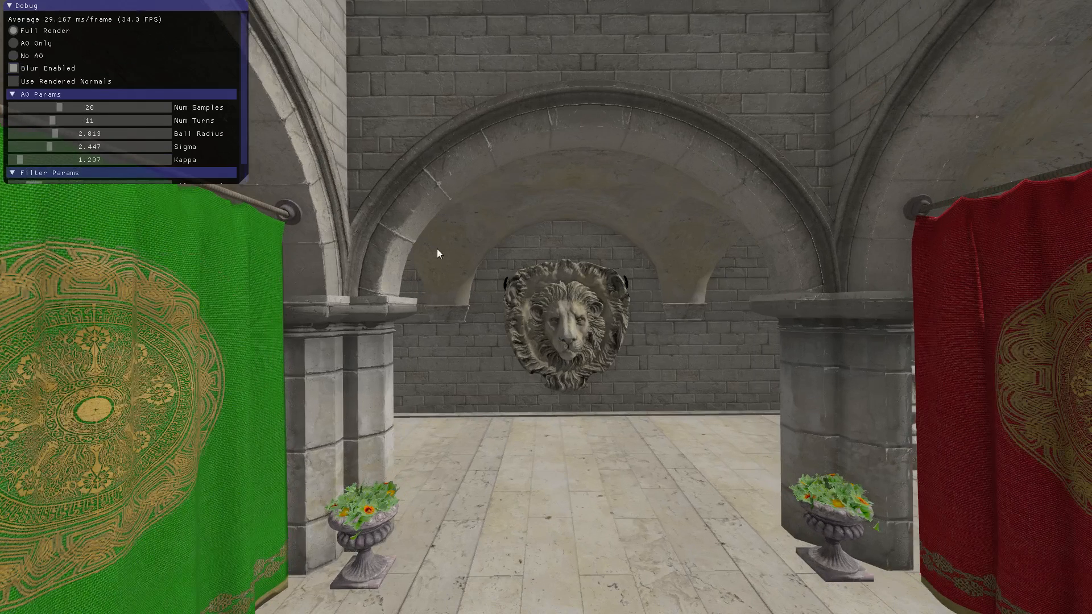
{"action": "mouse_move", "coordinate": [444, 263]}
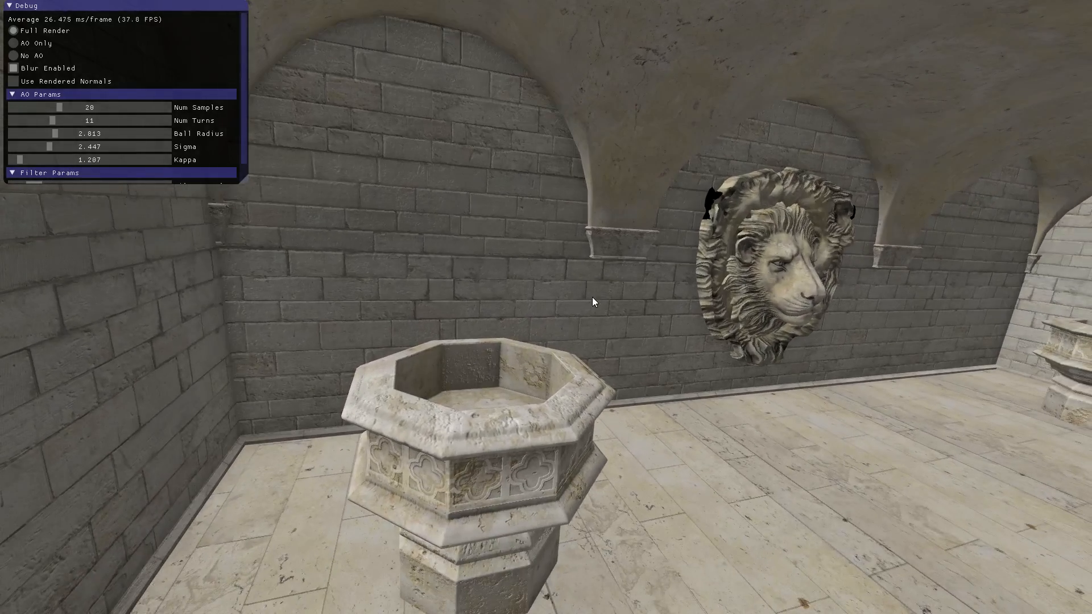
{"action": "mouse_move", "coordinate": [550, 282]}
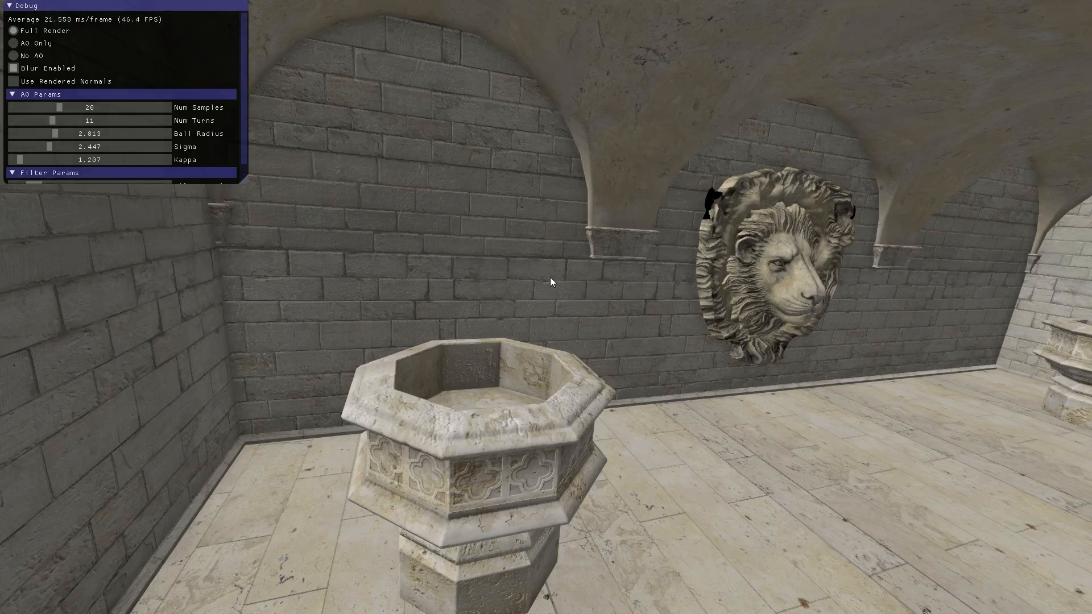
{"action": "mouse_move", "coordinate": [521, 82]}
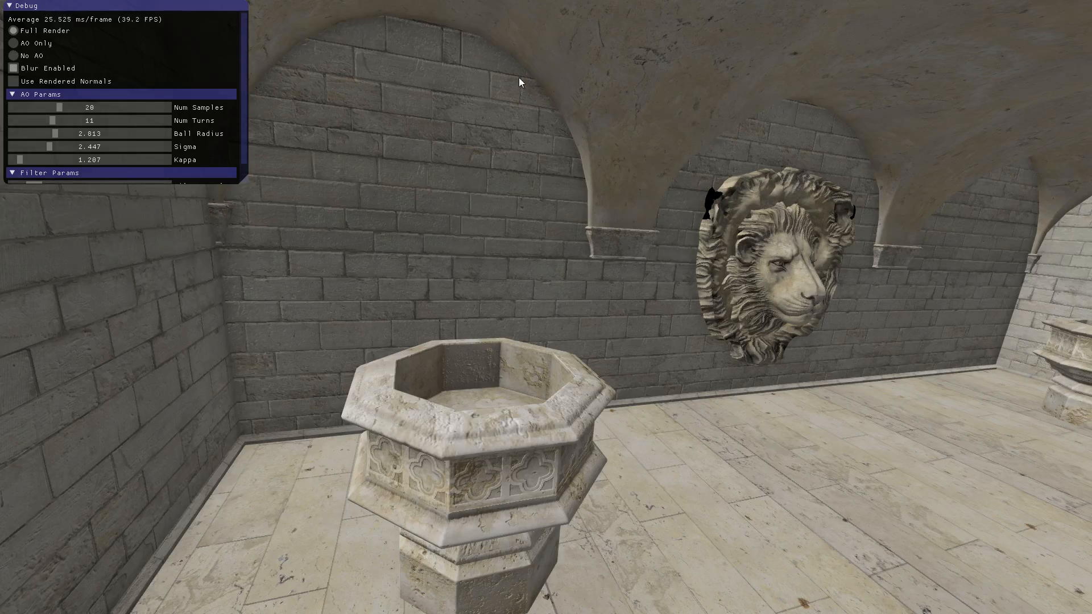
{"action": "mouse_move", "coordinate": [580, 216]}
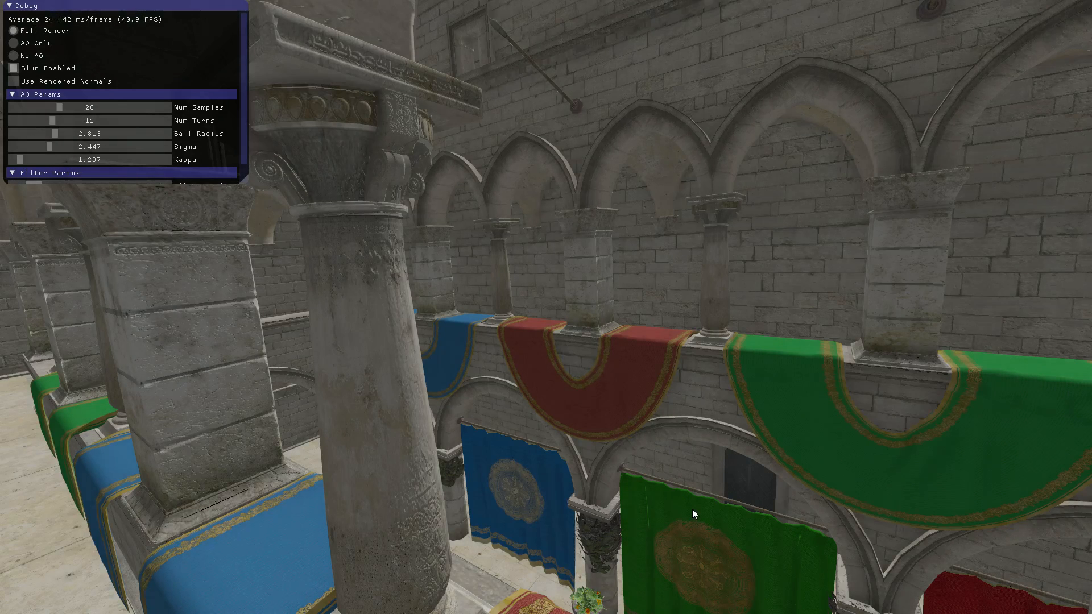
{"action": "mouse_move", "coordinate": [527, 403]}
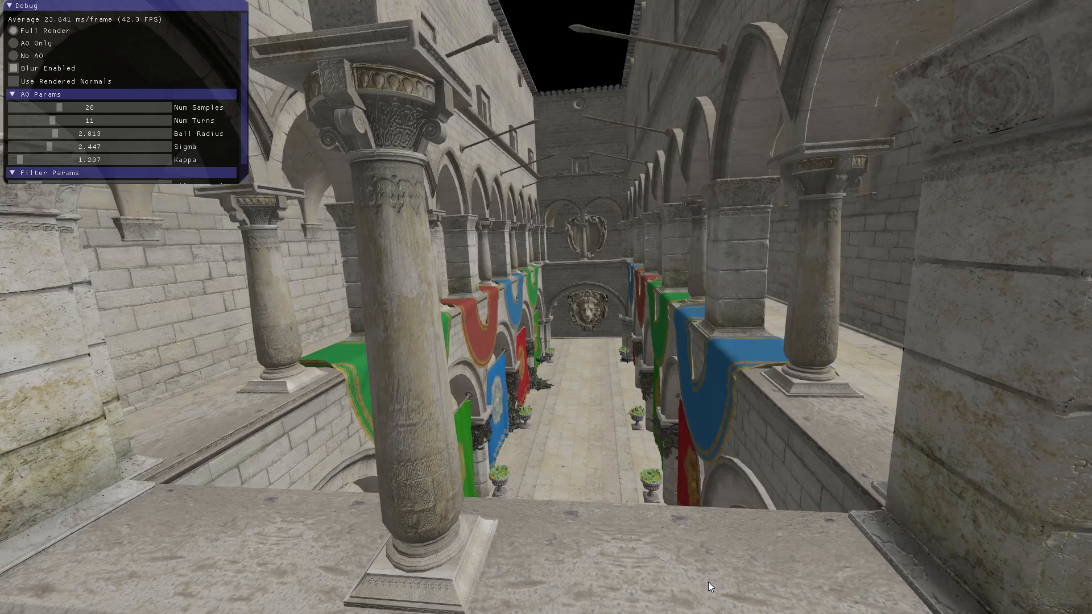
Select AO Only, then set Edge Sharpness to 1.776 and Sigma to 2.153.
{"action": "left_click", "coordinate": [13, 42]}
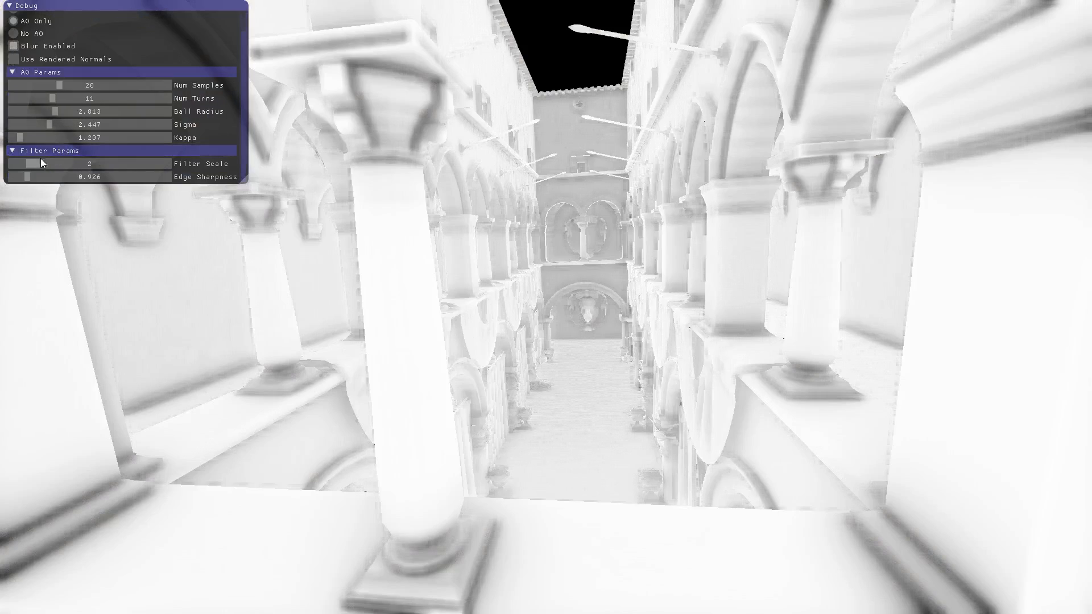
{"action": "left_click_drag", "start_coordinate": [27, 176], "coordinate": [36, 176]}
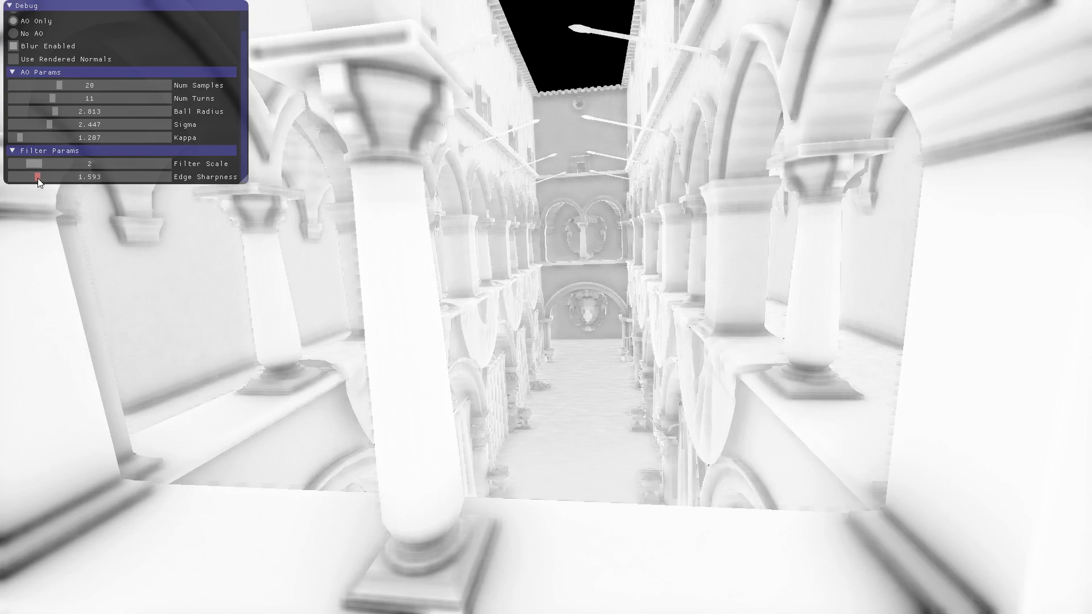
{"action": "left_click_drag", "start_coordinate": [34, 177], "coordinate": [45, 176]}
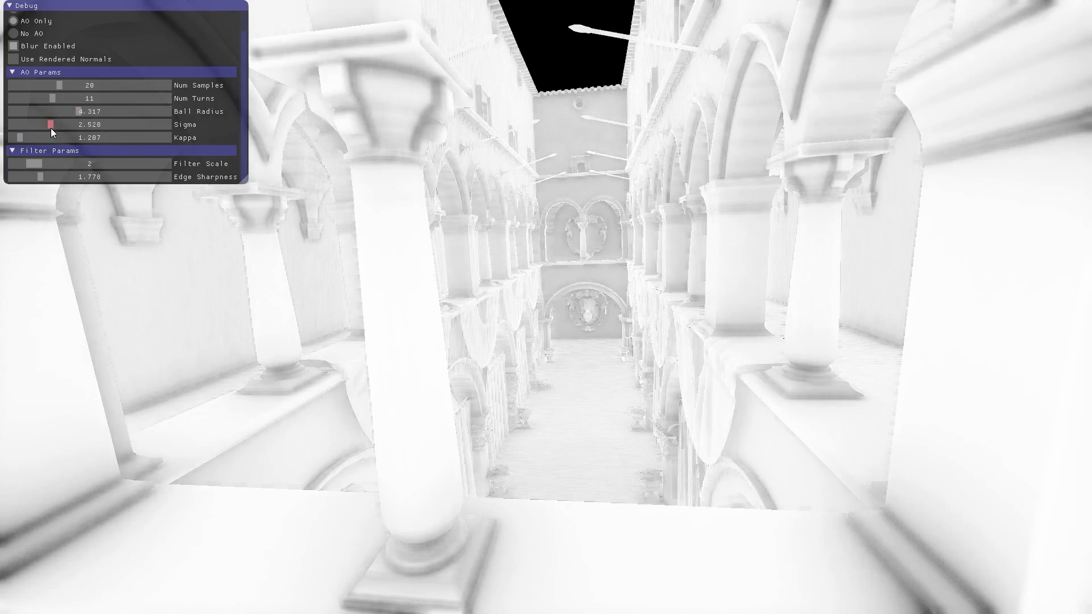
{"action": "left_click_drag", "start_coordinate": [50, 124], "coordinate": [40, 124]}
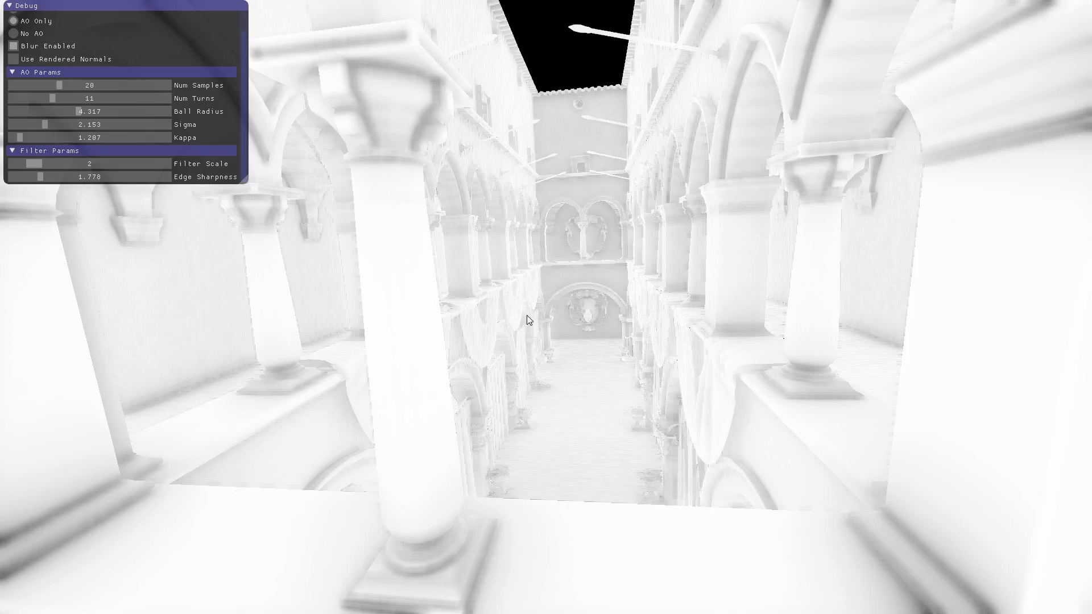